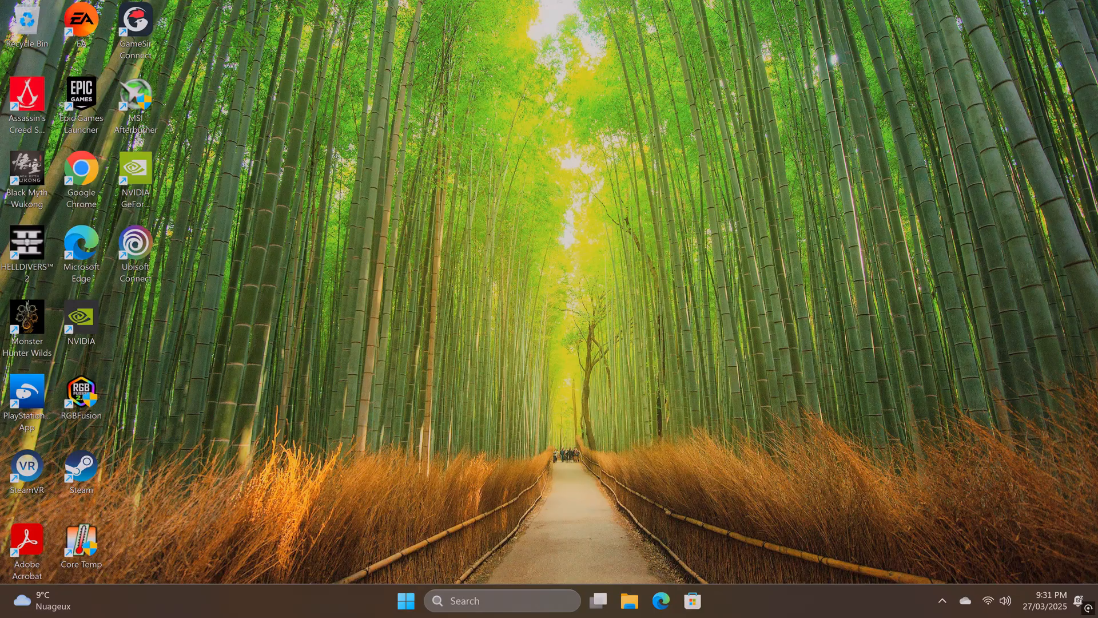
Launch the pinned Settings app from the Start menu.
{"action": "left_click", "coordinate": [406, 600]}
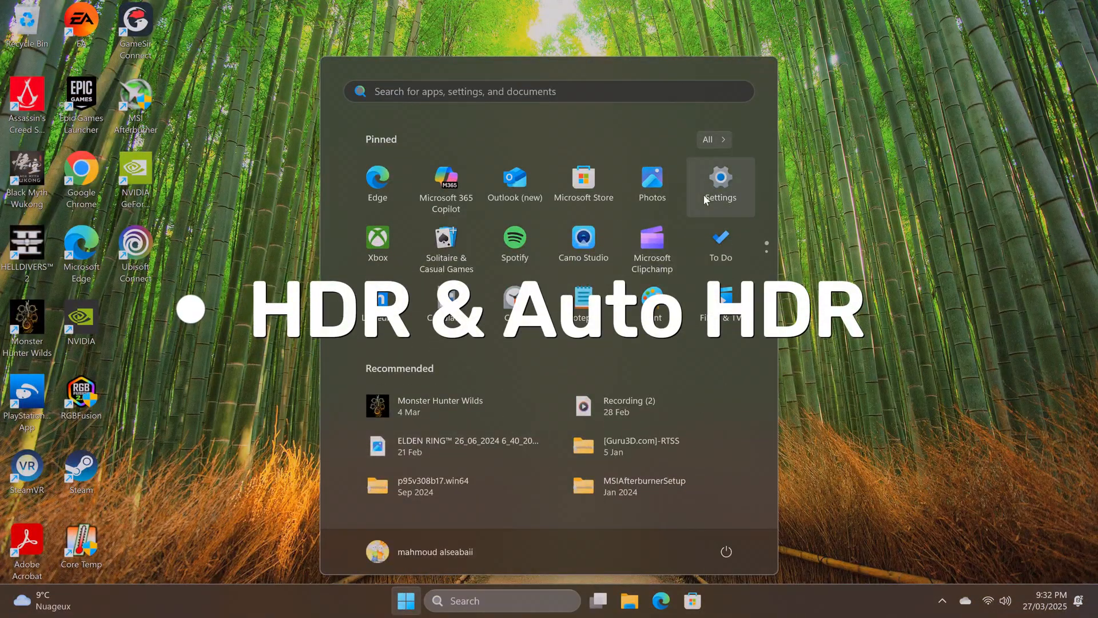
{"action": "left_click", "coordinate": [721, 185]}
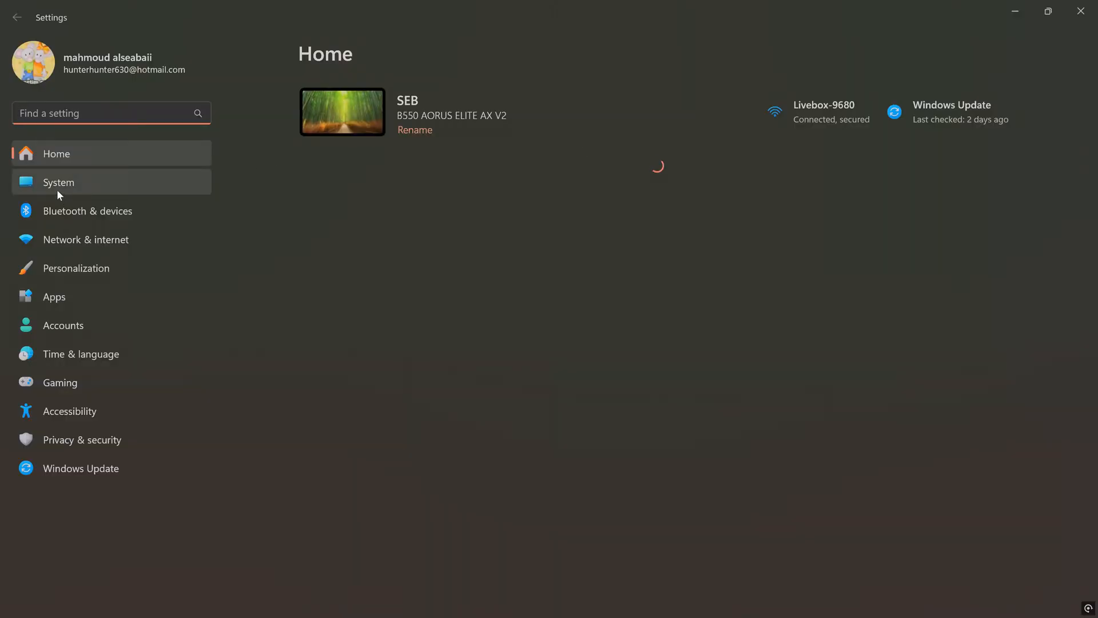
Go to System > Display, where HDR is already on.
{"action": "left_click", "coordinate": [59, 182]}
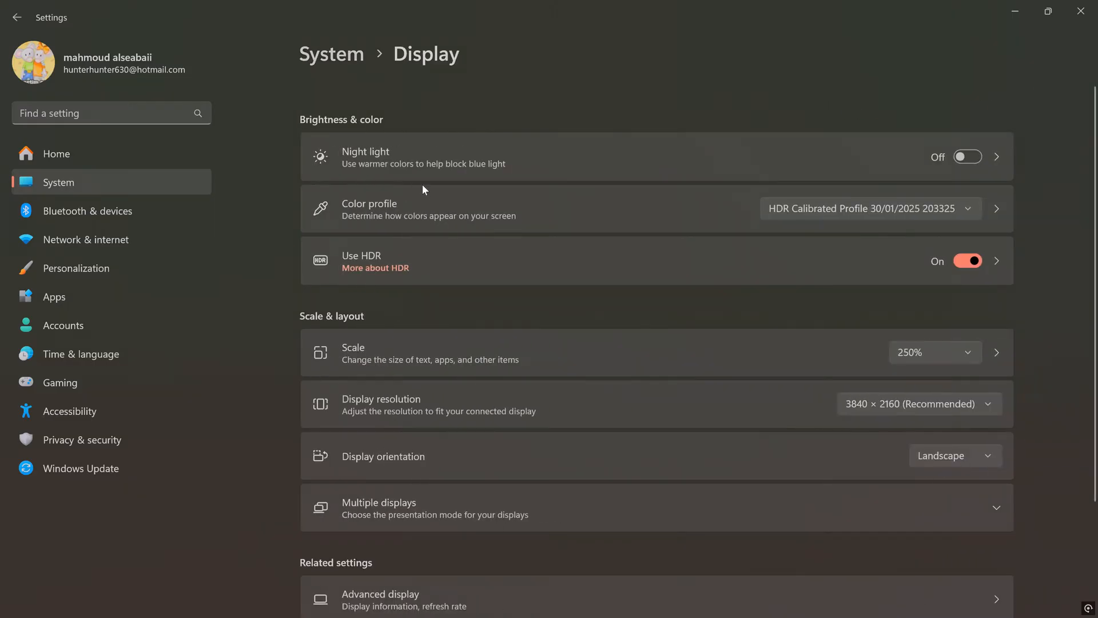
{"action": "mouse_move", "coordinate": [808, 268]}
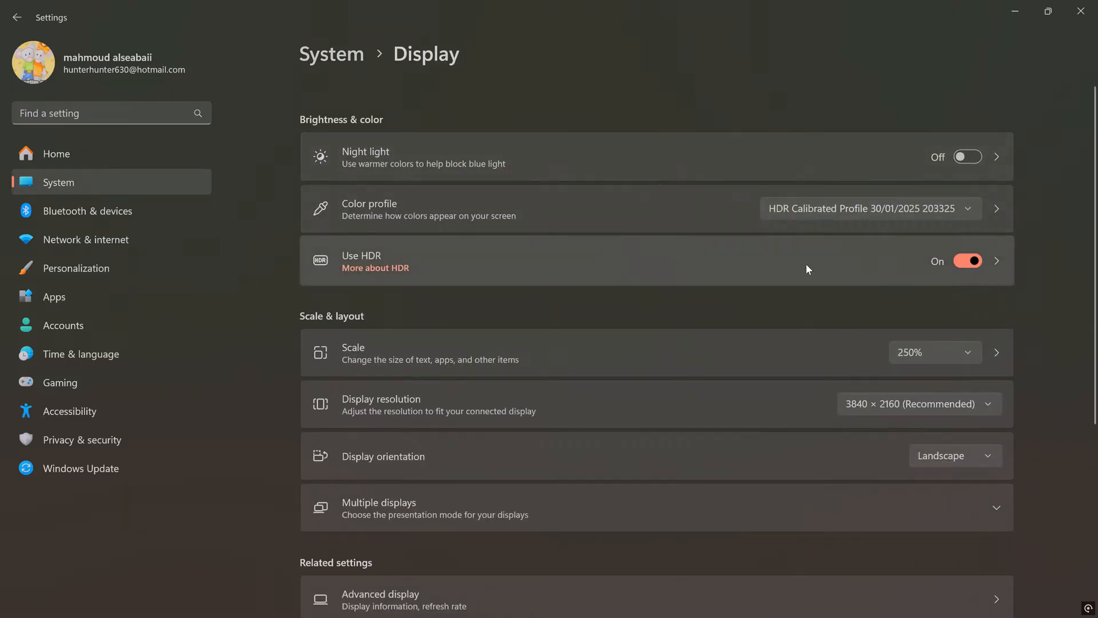
{"action": "mouse_move", "coordinate": [953, 270]}
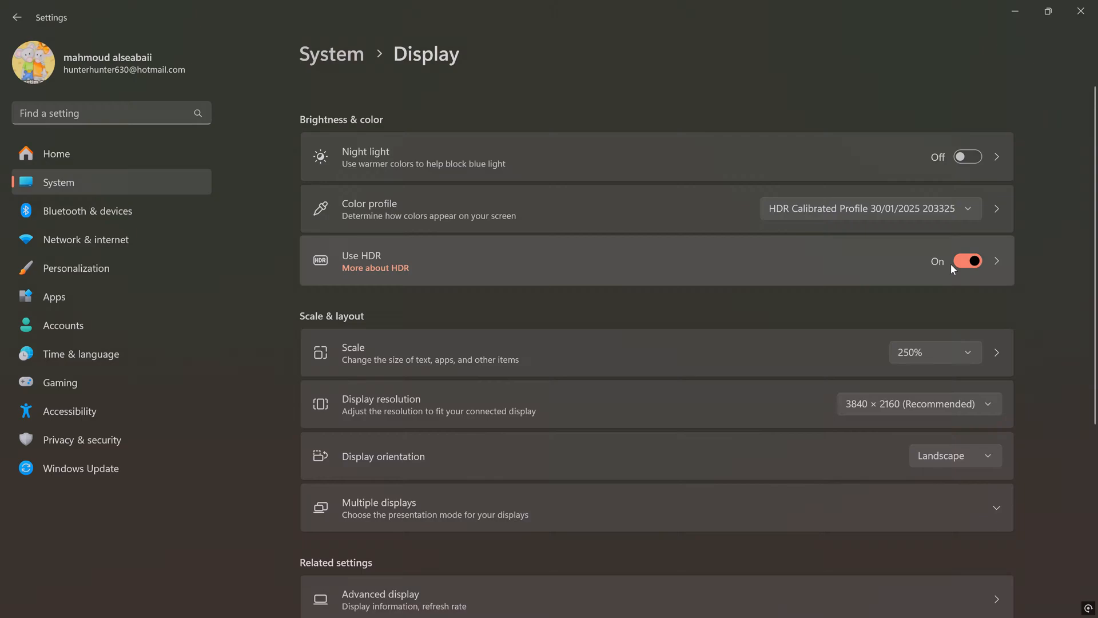
{"action": "mouse_move", "coordinate": [540, 274]}
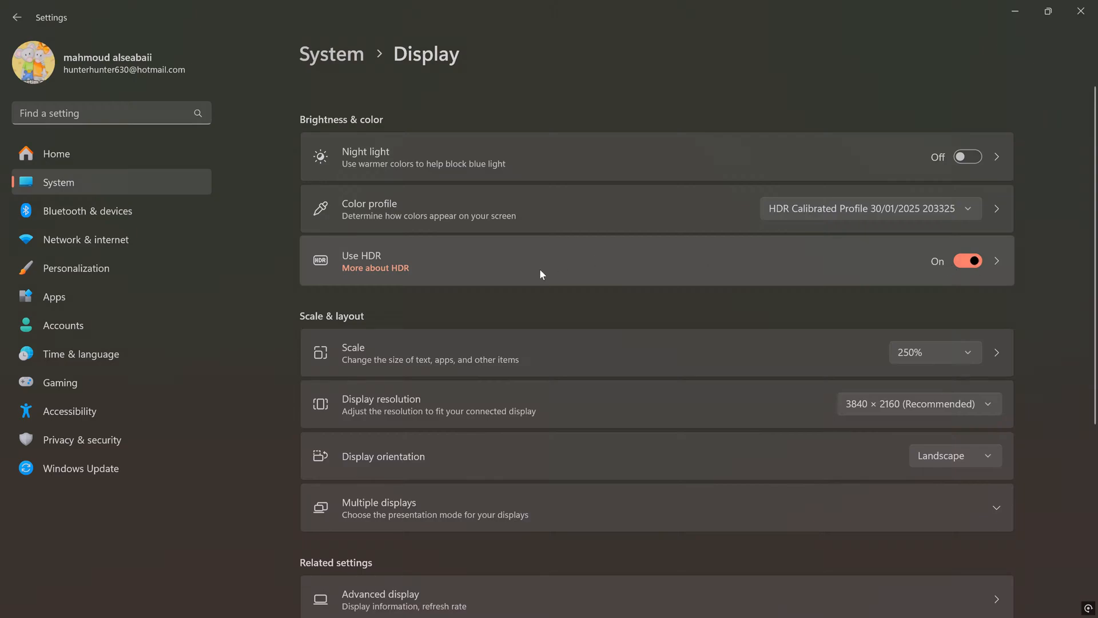
{"action": "left_click", "coordinate": [995, 260]}
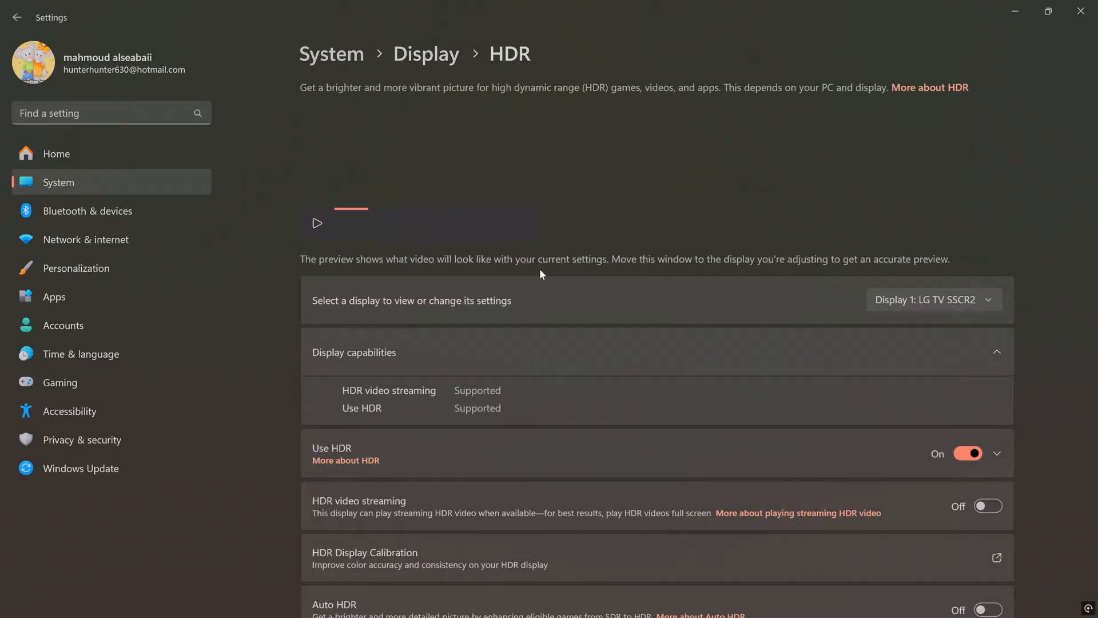
{"action": "scroll", "scroll_direction": "down", "scroll_amount": 3}
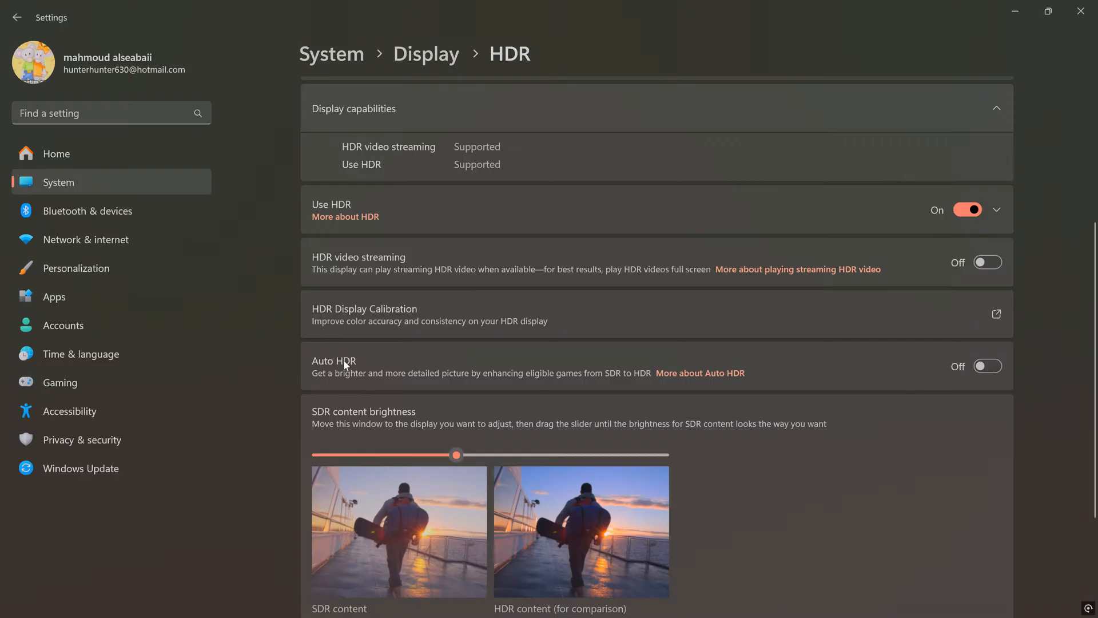
{"action": "mouse_move", "coordinate": [985, 393]}
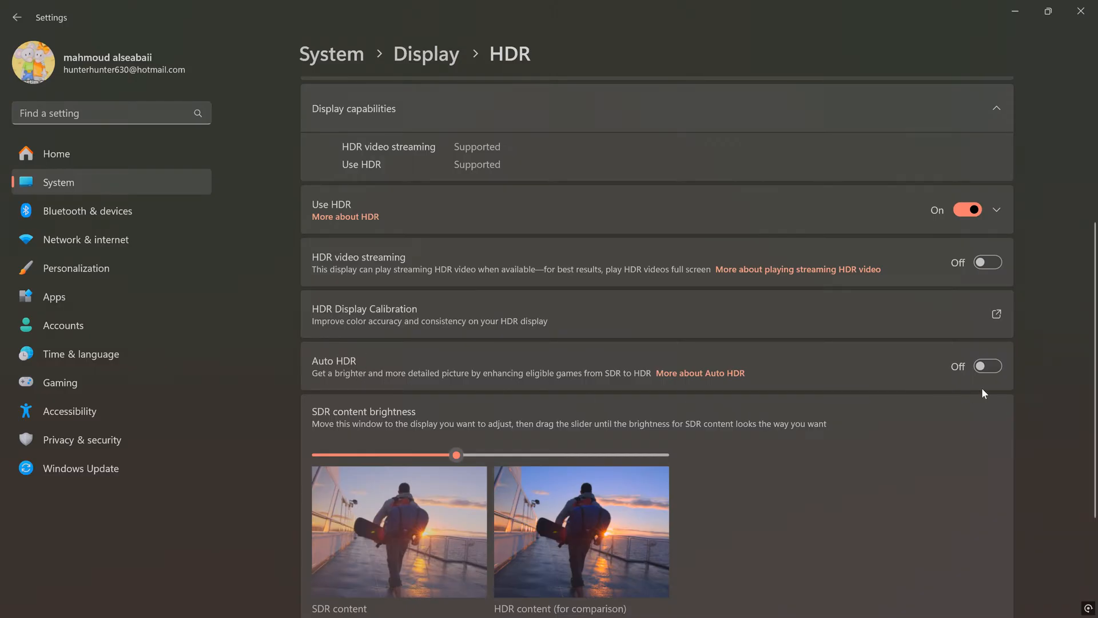
{"action": "mouse_move", "coordinate": [937, 380]}
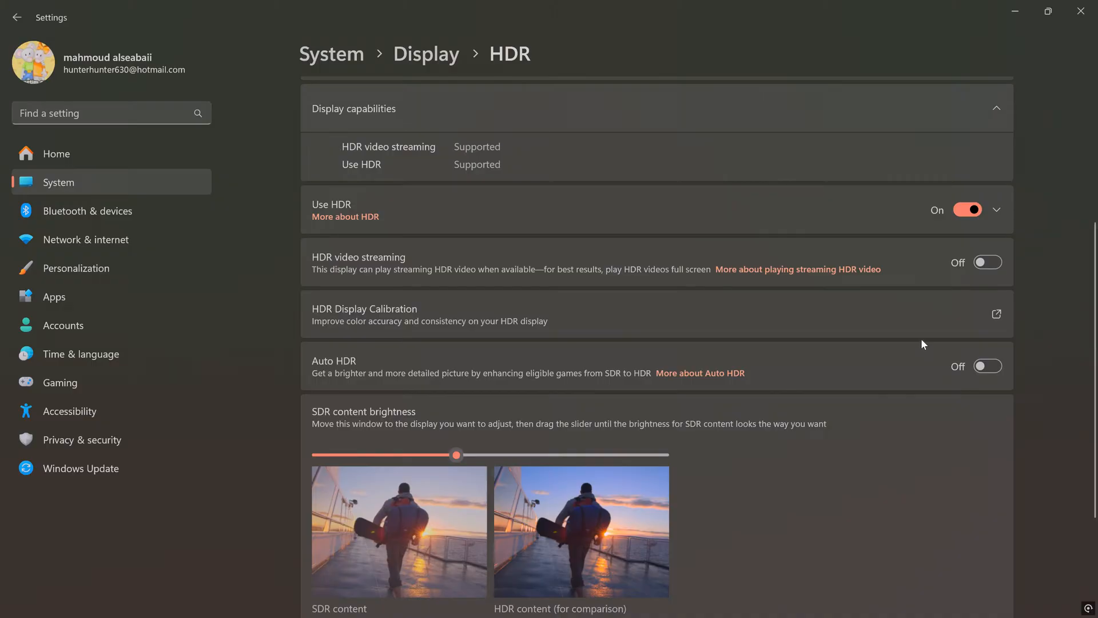
{"action": "mouse_move", "coordinate": [968, 293]}
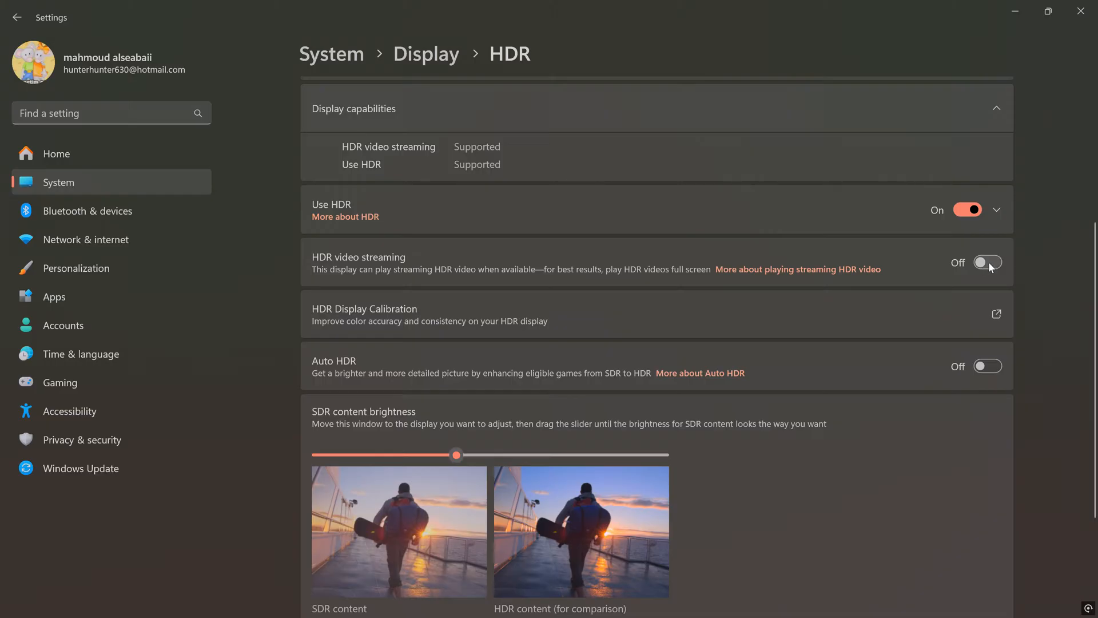
{"action": "mouse_move", "coordinate": [1000, 266]}
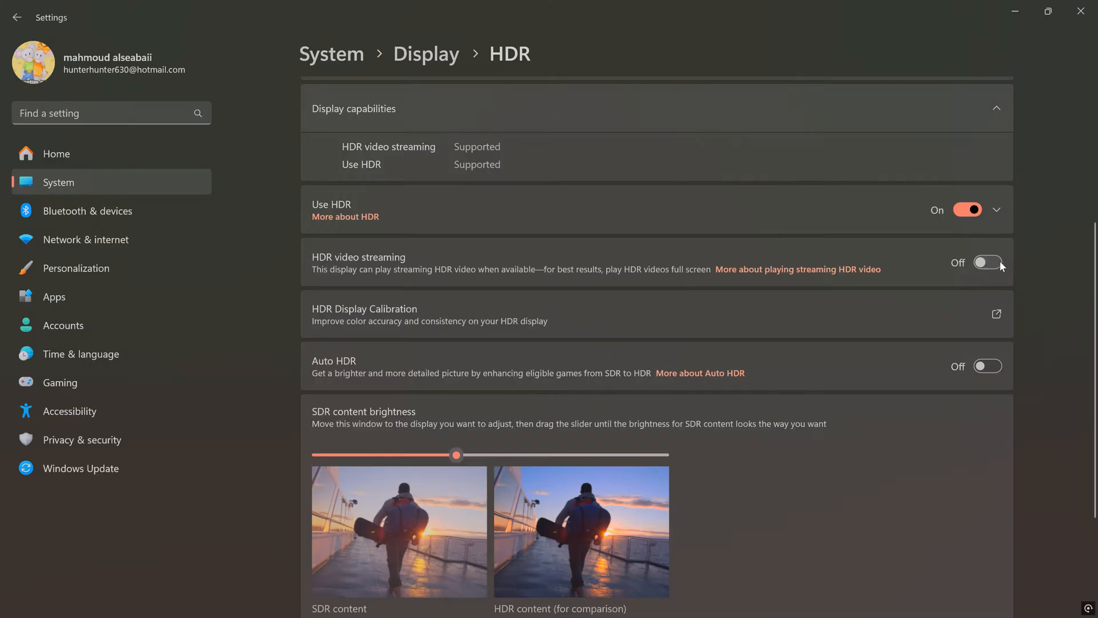
{"action": "mouse_move", "coordinate": [1041, 261]}
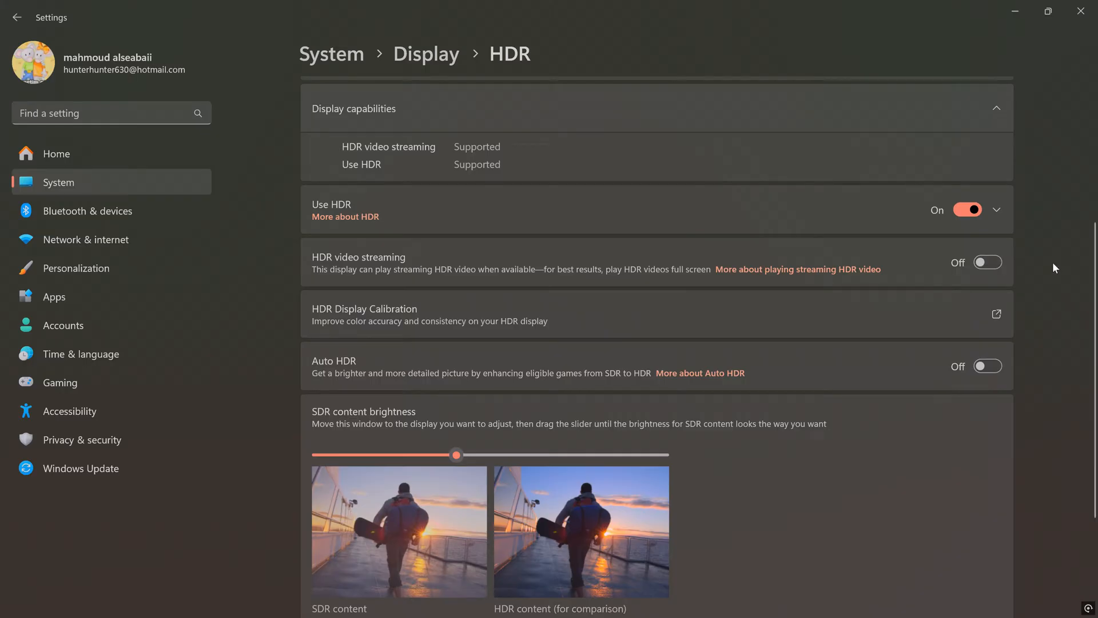
{"action": "scroll", "scroll_direction": "up", "scroll_amount": 3}
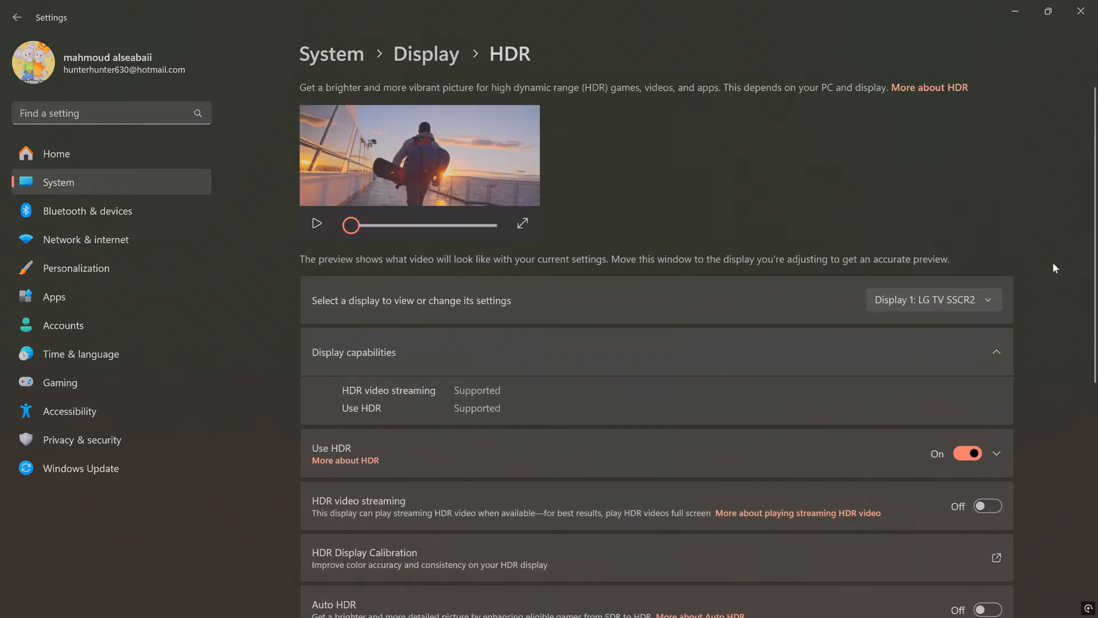
{"action": "mouse_move", "coordinate": [392, 75]}
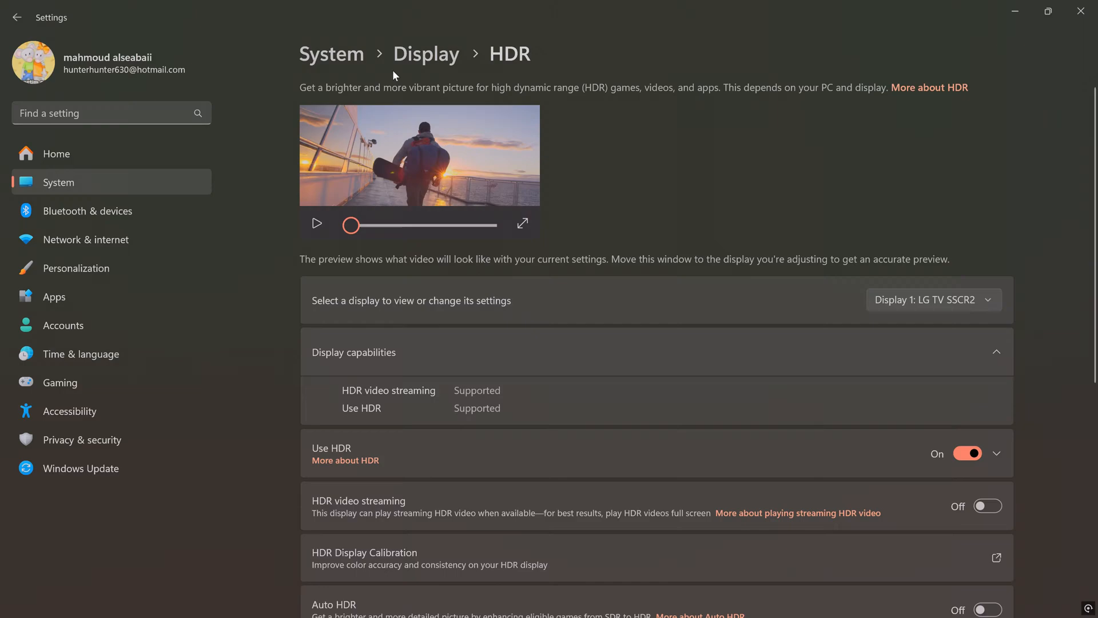
{"action": "mouse_move", "coordinate": [16, 17]}
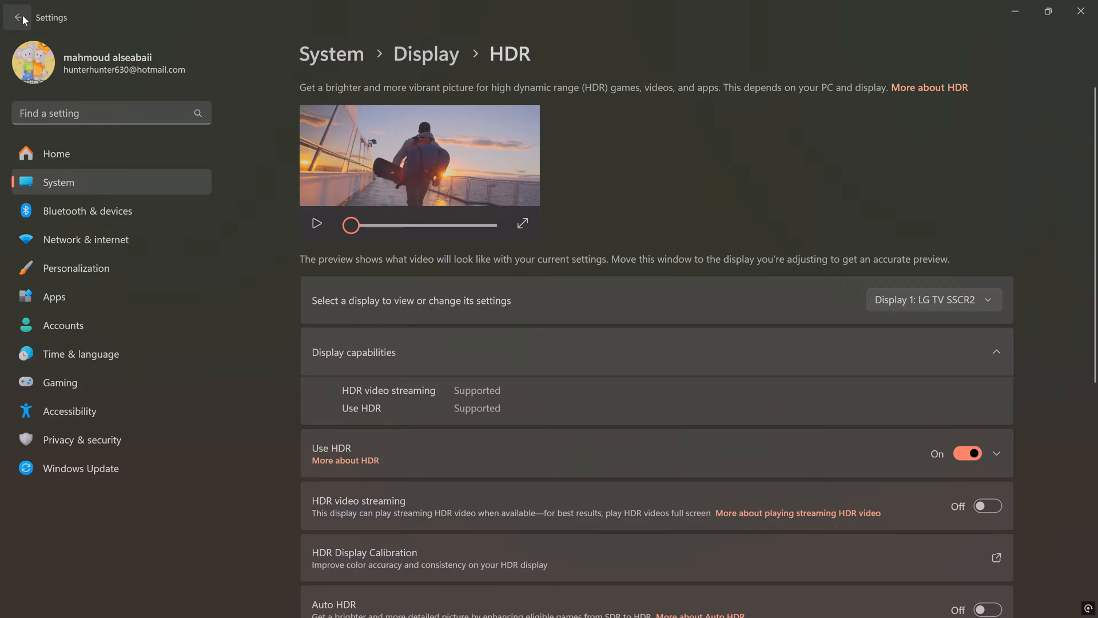
{"action": "left_click", "coordinate": [16, 17]}
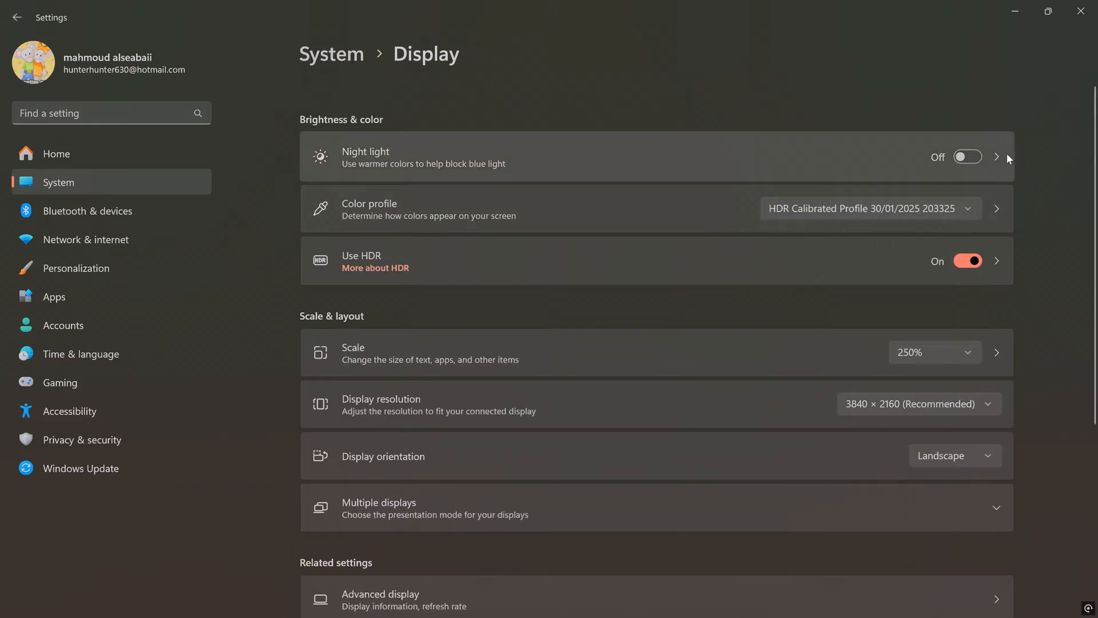
Find and launch the Windows HDR Calibration app through Start search.
{"action": "left_click", "coordinate": [405, 600]}
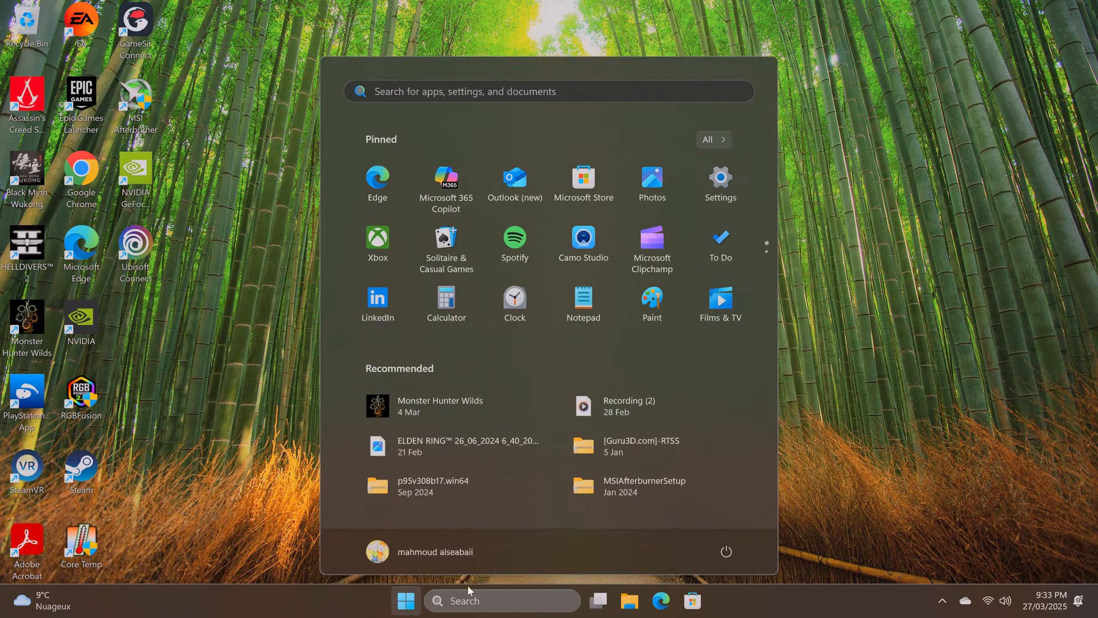
{"action": "left_click", "coordinate": [490, 600]}
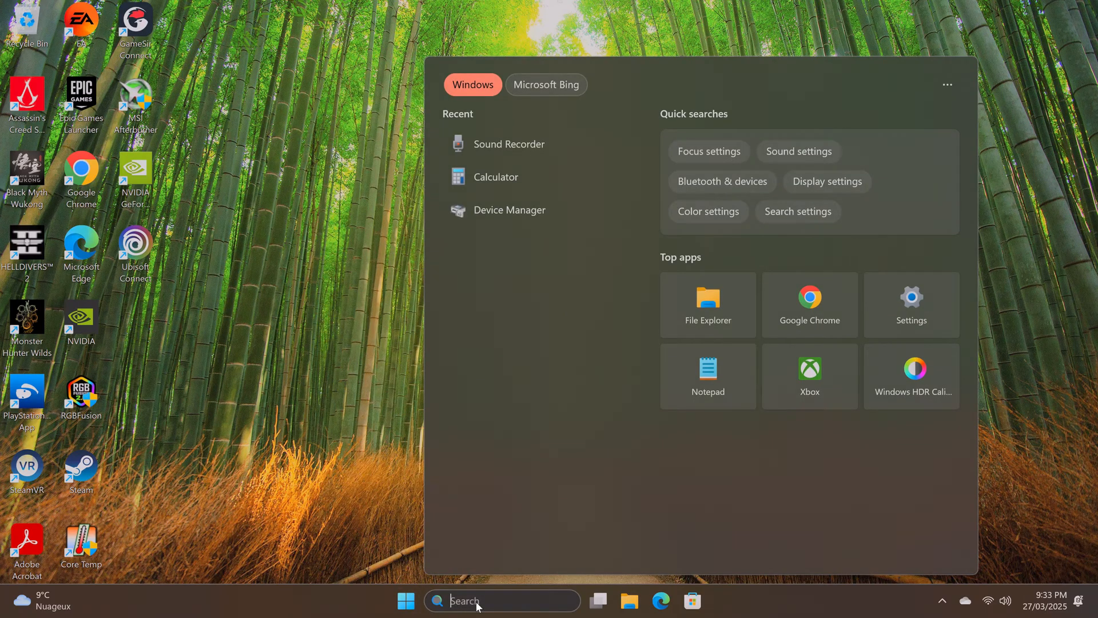
{"action": "mouse_move", "coordinate": [911, 396]}
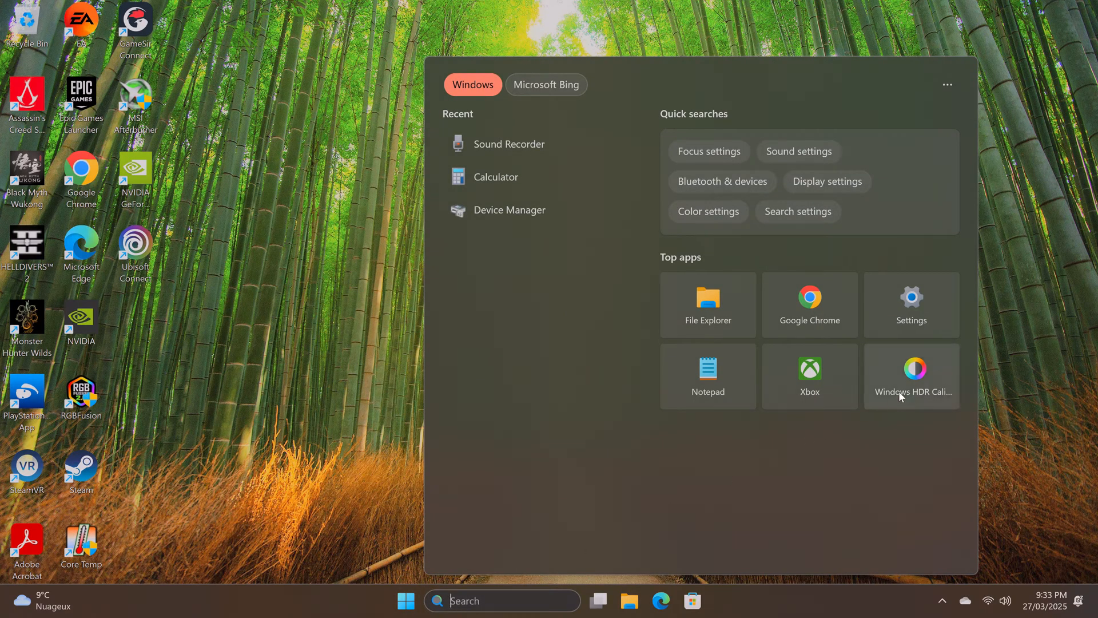
{"action": "mouse_move", "coordinate": [924, 399]}
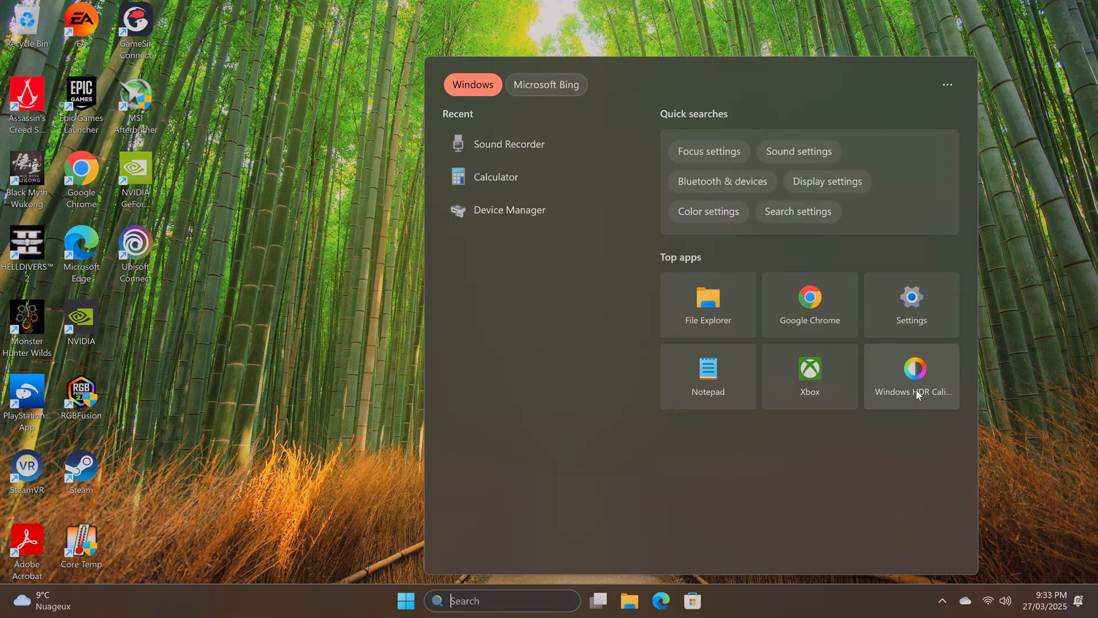
{"action": "left_click", "coordinate": [911, 377]}
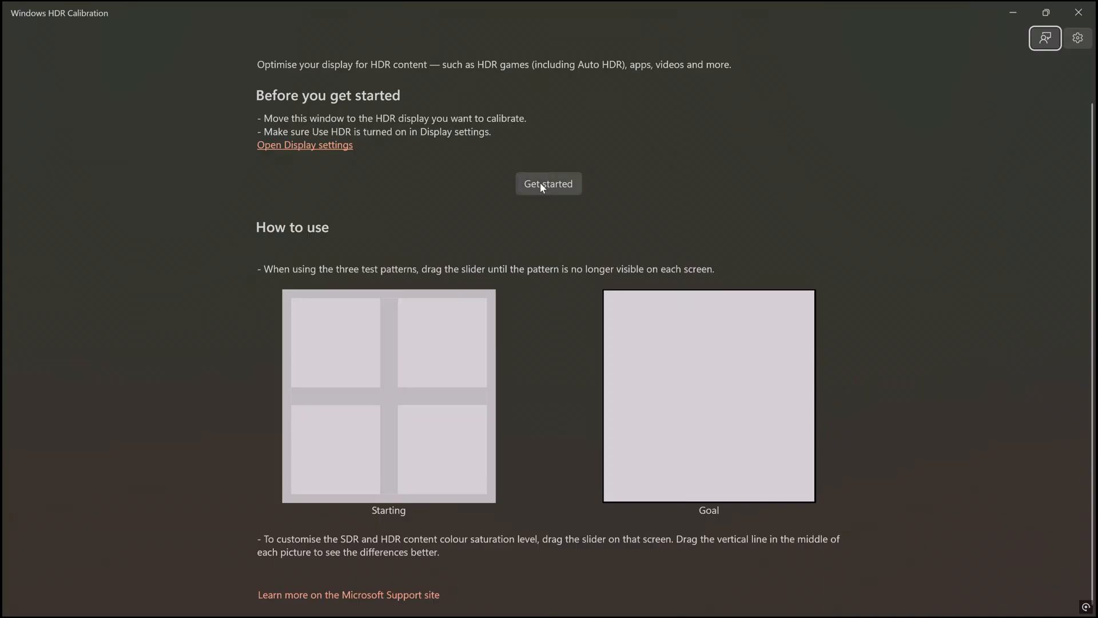
Accept the minimum and 260-nit full-frame luminance tests, then launch NVIDIA App from the tray.
{"action": "left_click", "coordinate": [548, 184]}
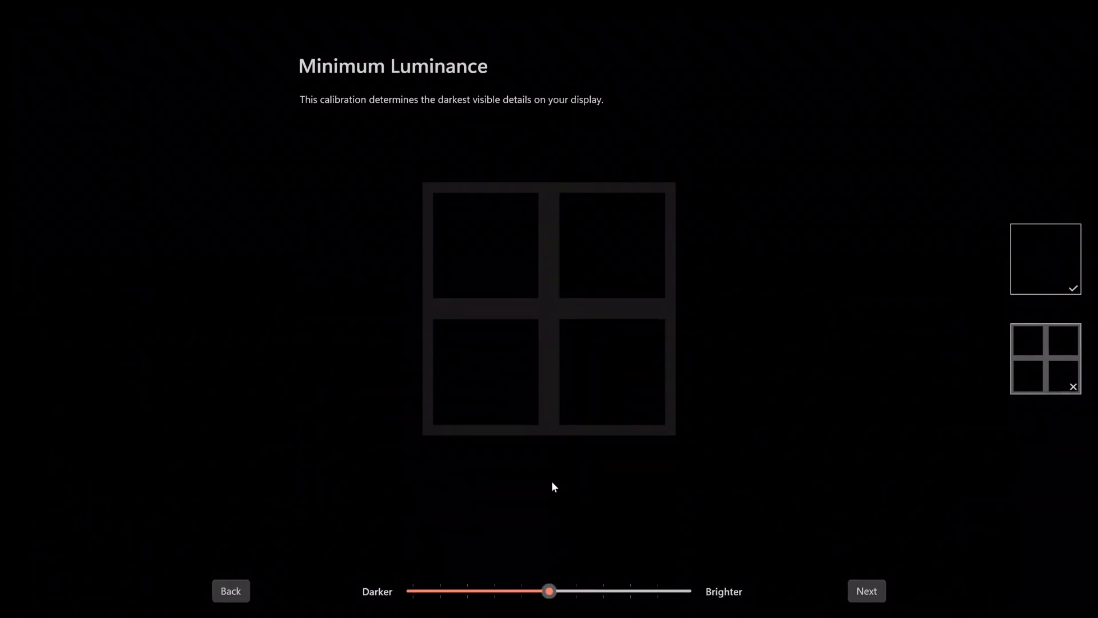
{"action": "mouse_move", "coordinate": [589, 536]}
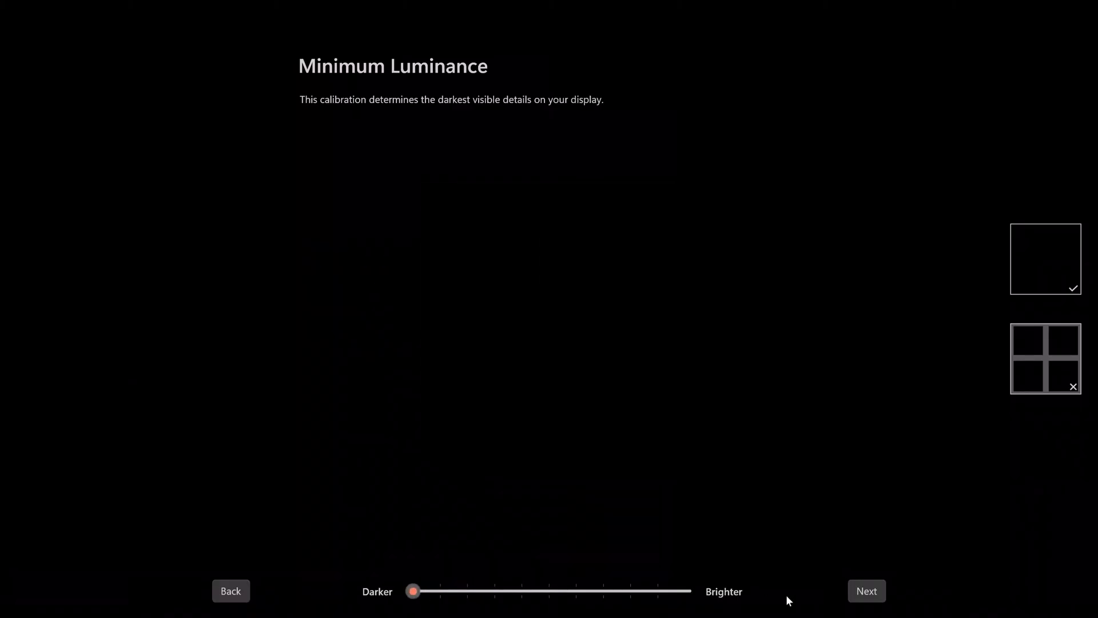
{"action": "left_click", "coordinate": [867, 590]}
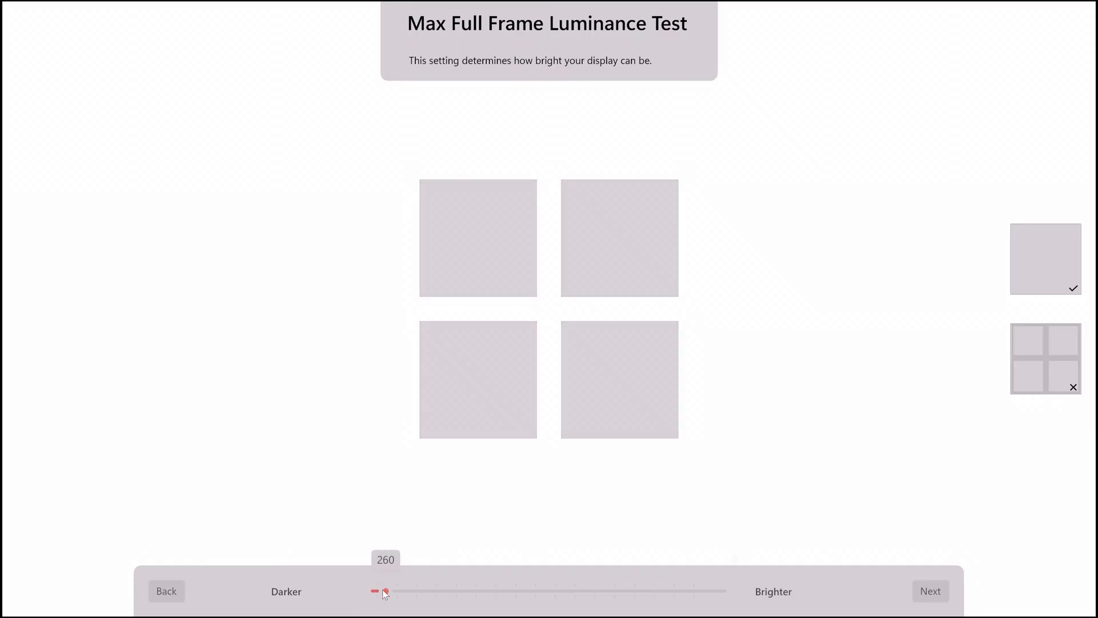
{"action": "left_click", "coordinate": [931, 591]}
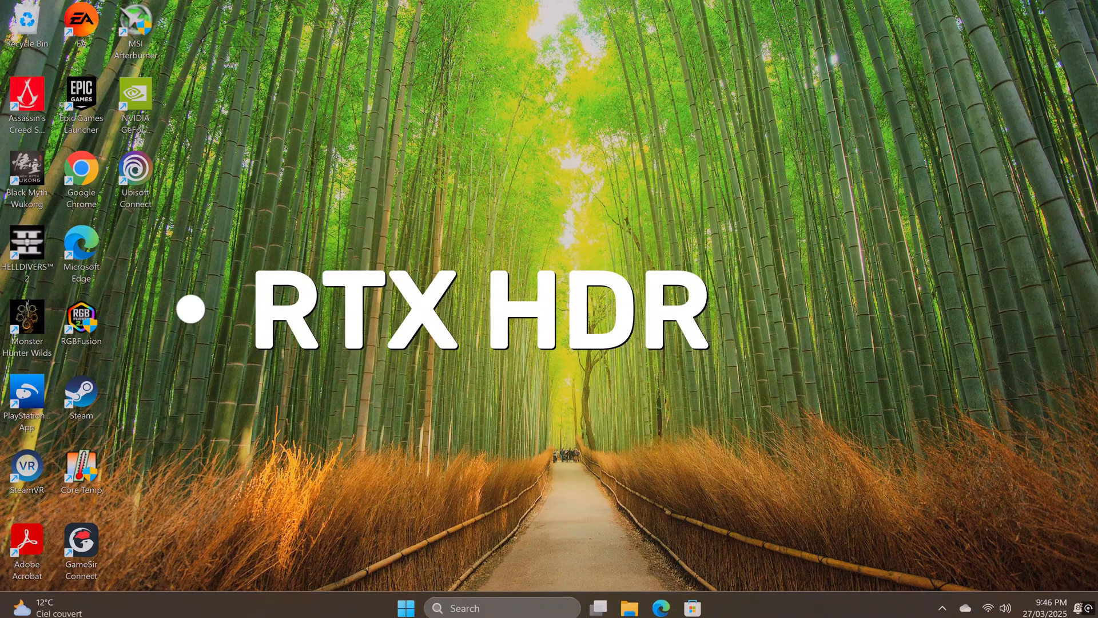
{"action": "left_click", "coordinate": [942, 607]}
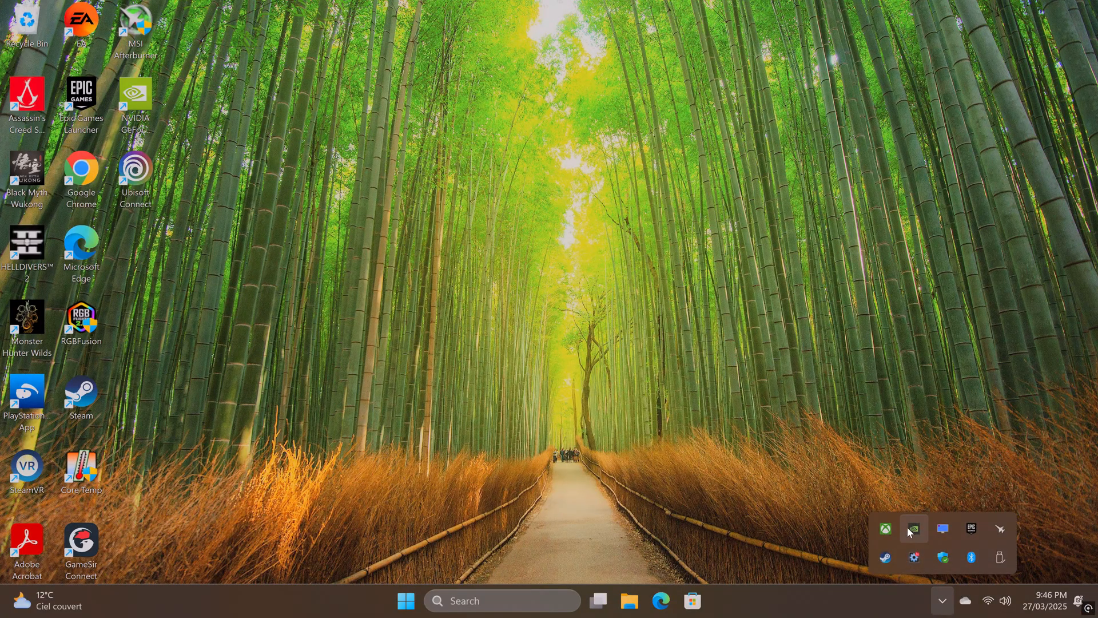
{"action": "left_click", "coordinate": [914, 529]}
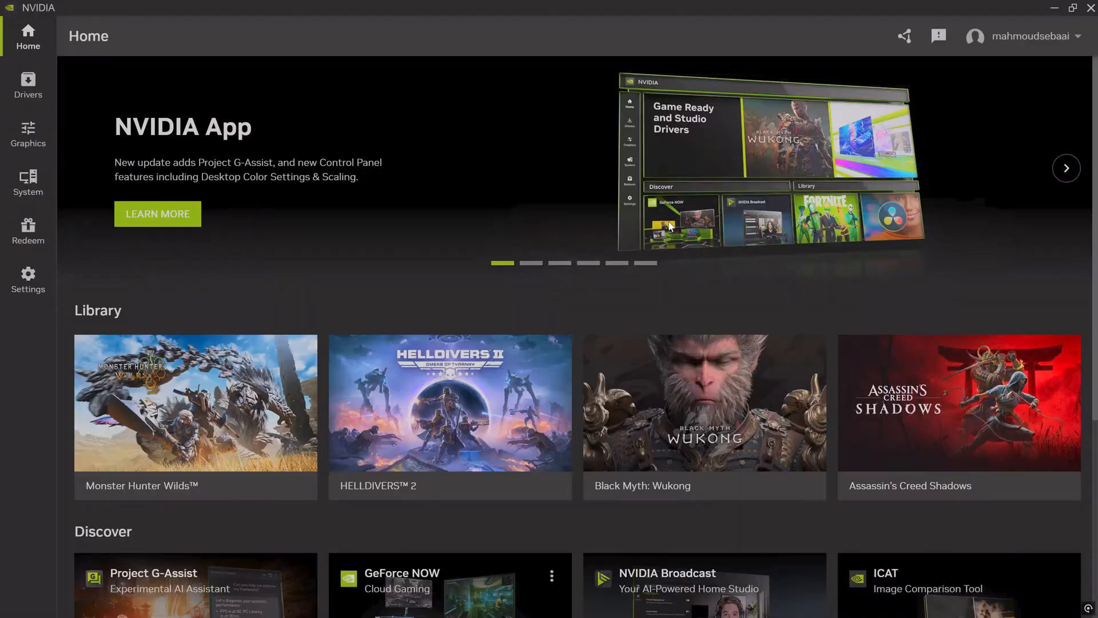
{"action": "mouse_move", "coordinate": [28, 134]}
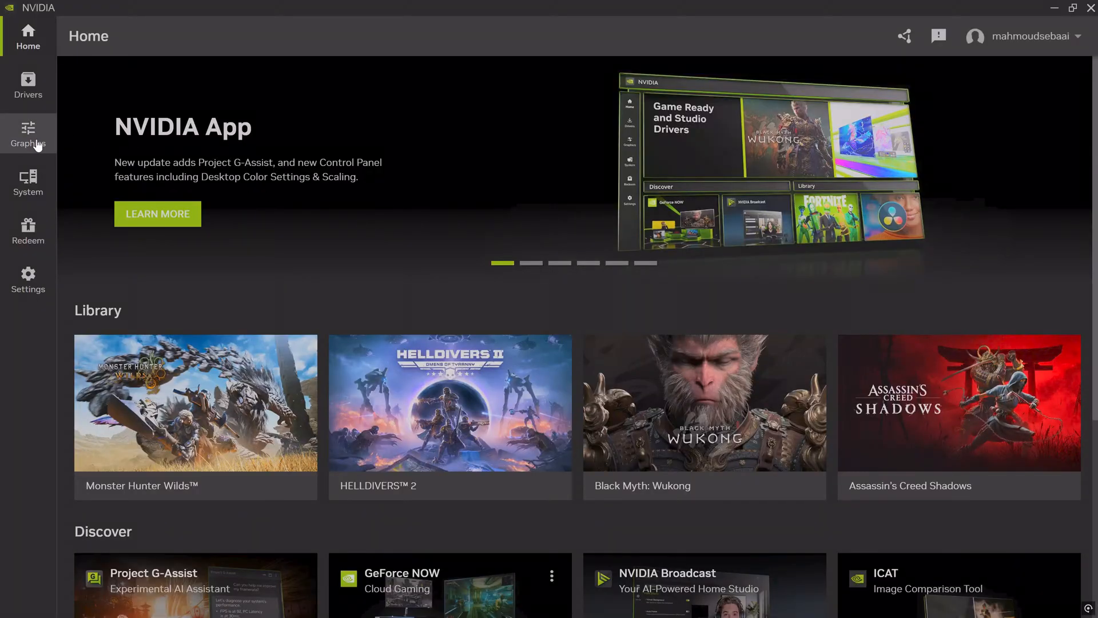
Go to Graphics program settings and cancel adding a new program.
{"action": "left_click", "coordinate": [28, 133]}
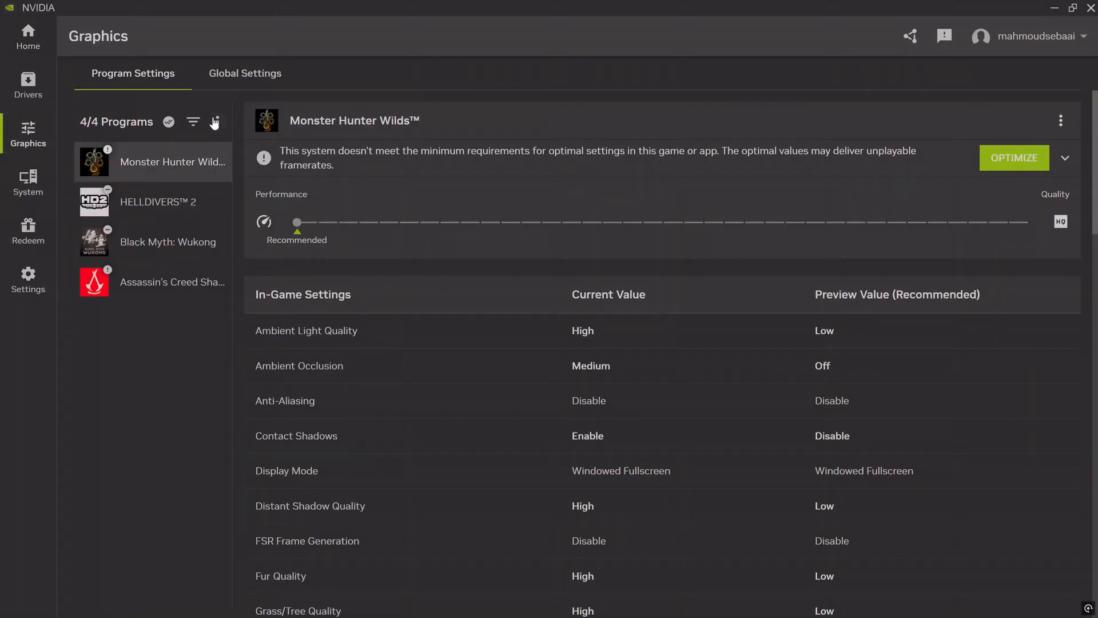
{"action": "left_click", "coordinate": [217, 121]}
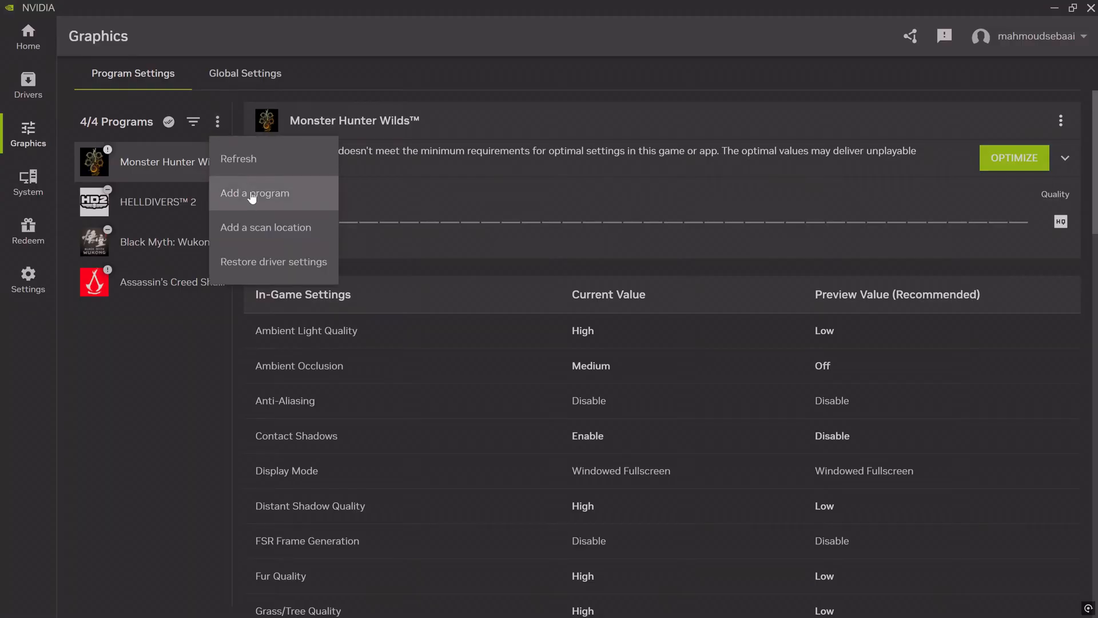
{"action": "left_click", "coordinate": [254, 193]}
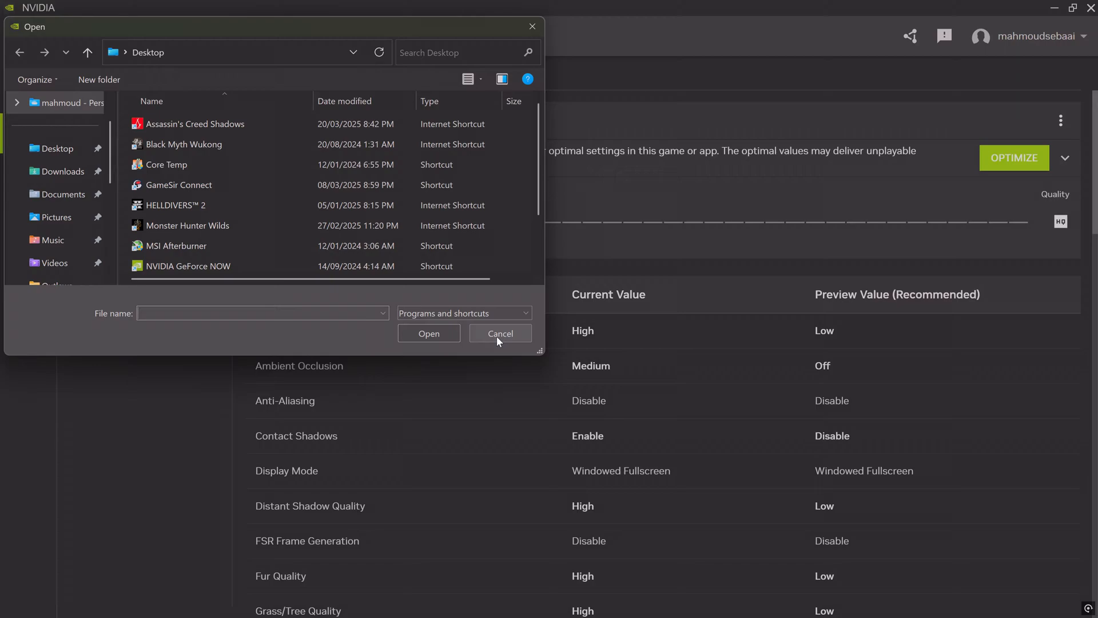
{"action": "left_click", "coordinate": [500, 333]}
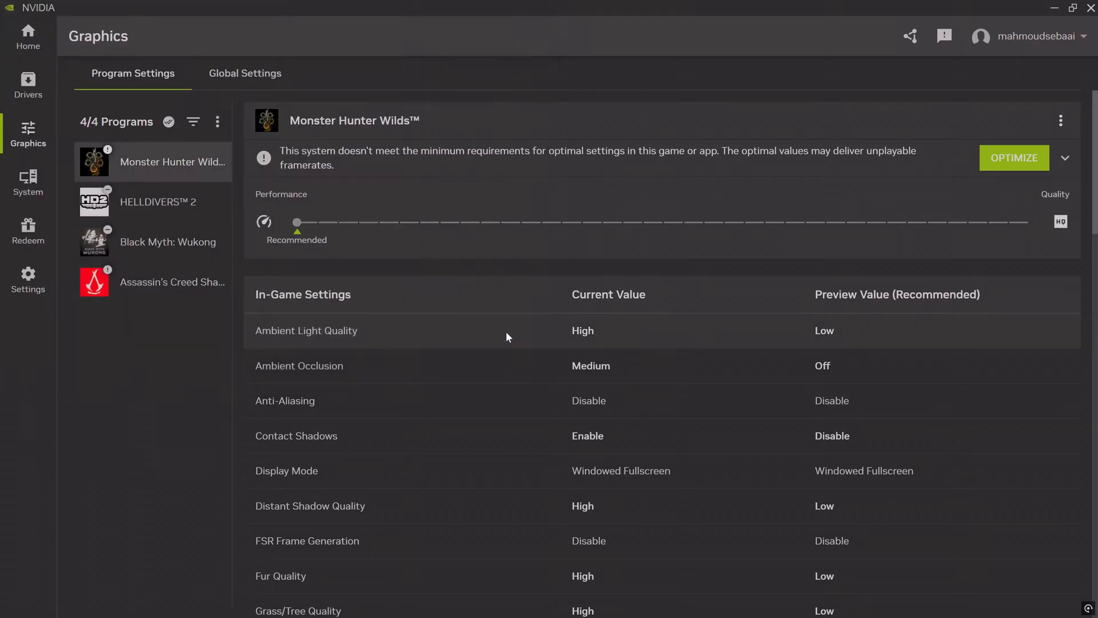
Select Black Myth: Wukong and show its RTX HDR driver setting options.
{"action": "left_click", "coordinate": [168, 242]}
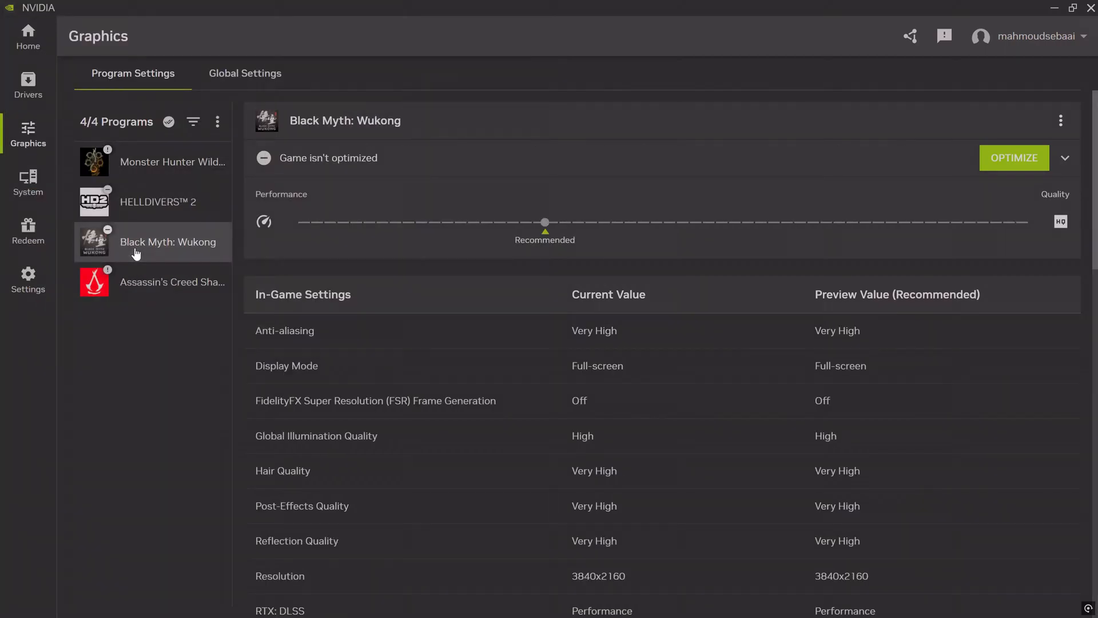
{"action": "mouse_move", "coordinate": [728, 267]}
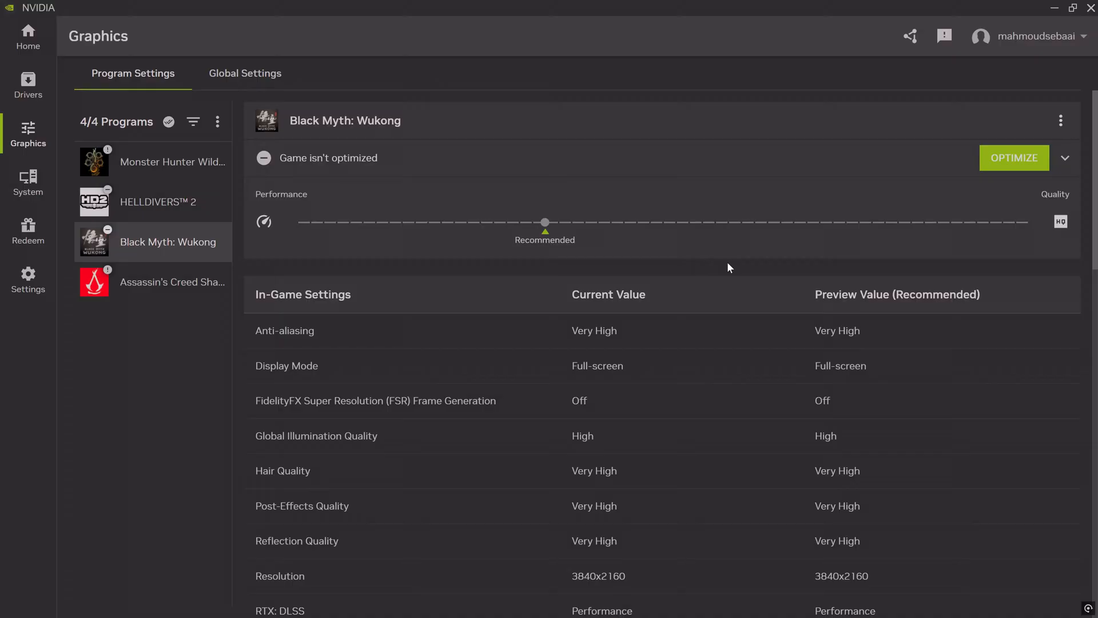
{"action": "scroll", "scroll_direction": "down", "scroll_amount": 3}
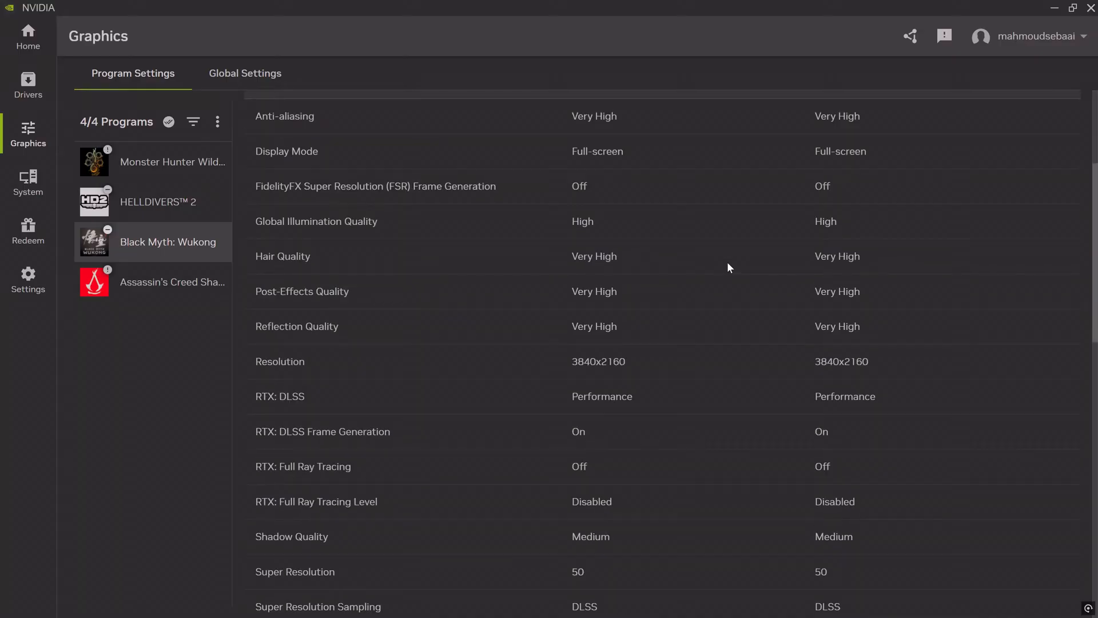
{"action": "scroll", "scroll_direction": "down", "scroll_amount": 3}
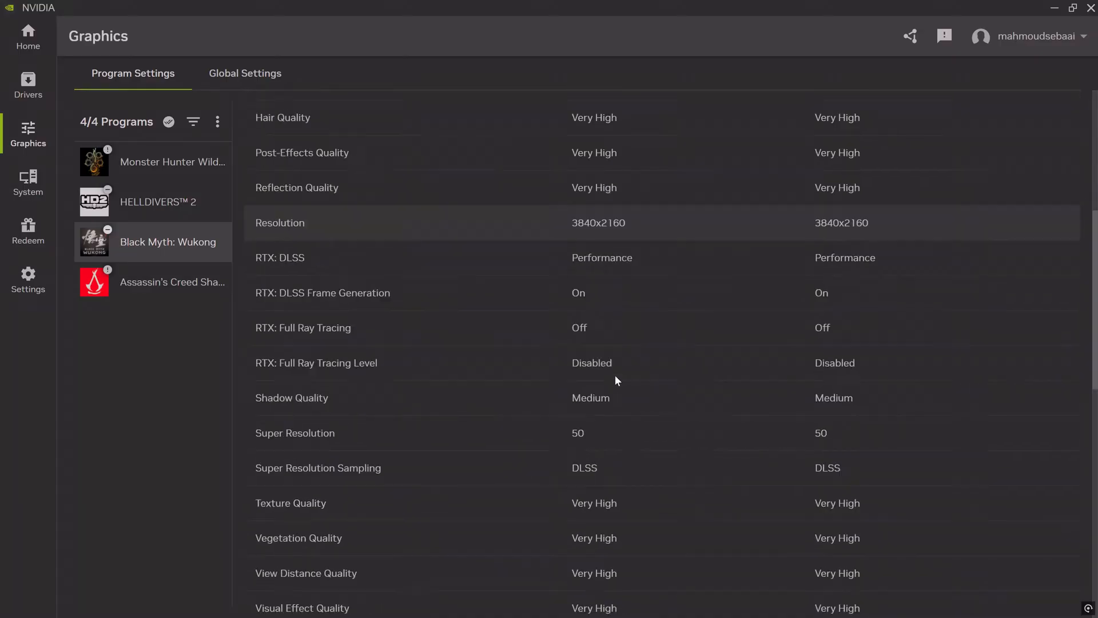
{"action": "scroll", "scroll_direction": "down", "scroll_amount": 3}
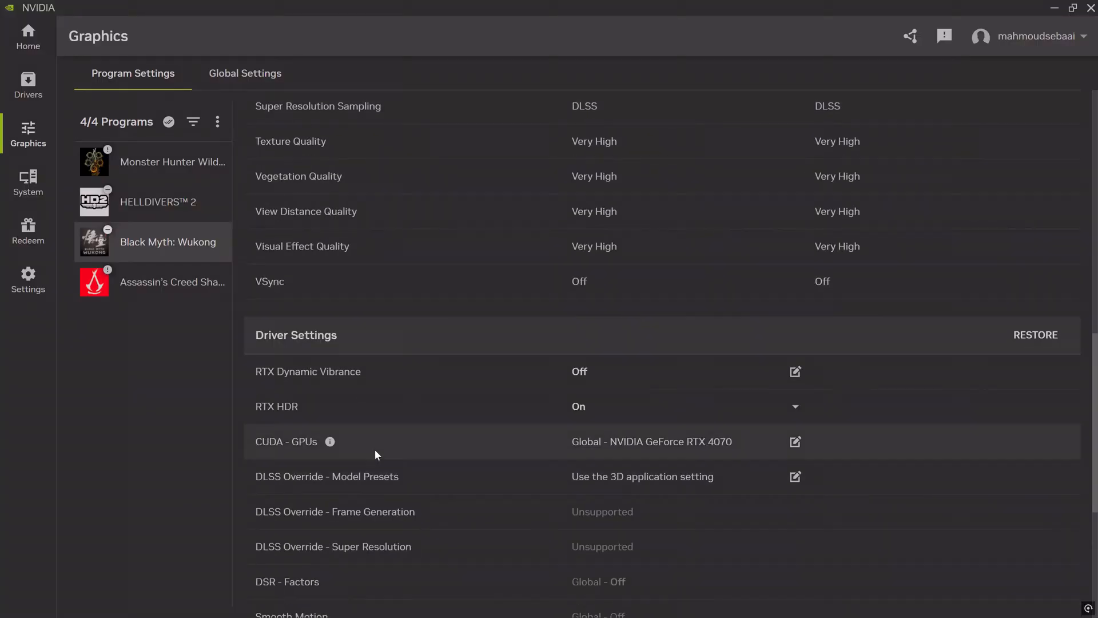
{"action": "mouse_move", "coordinate": [312, 411]}
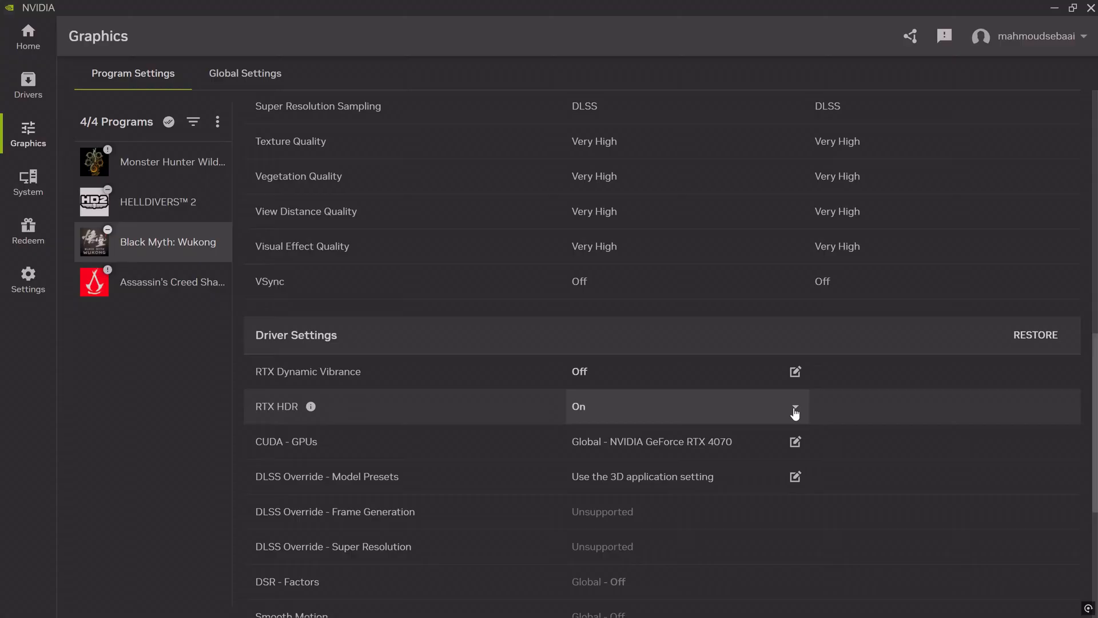
{"action": "left_click", "coordinate": [795, 406]}
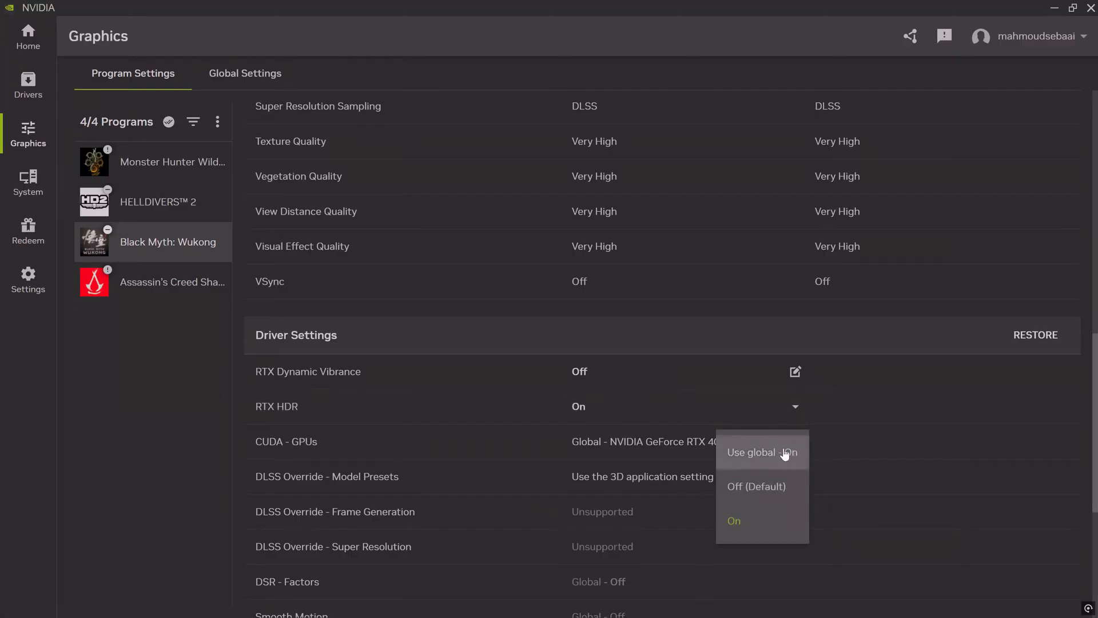
{"action": "mouse_move", "coordinate": [767, 521]}
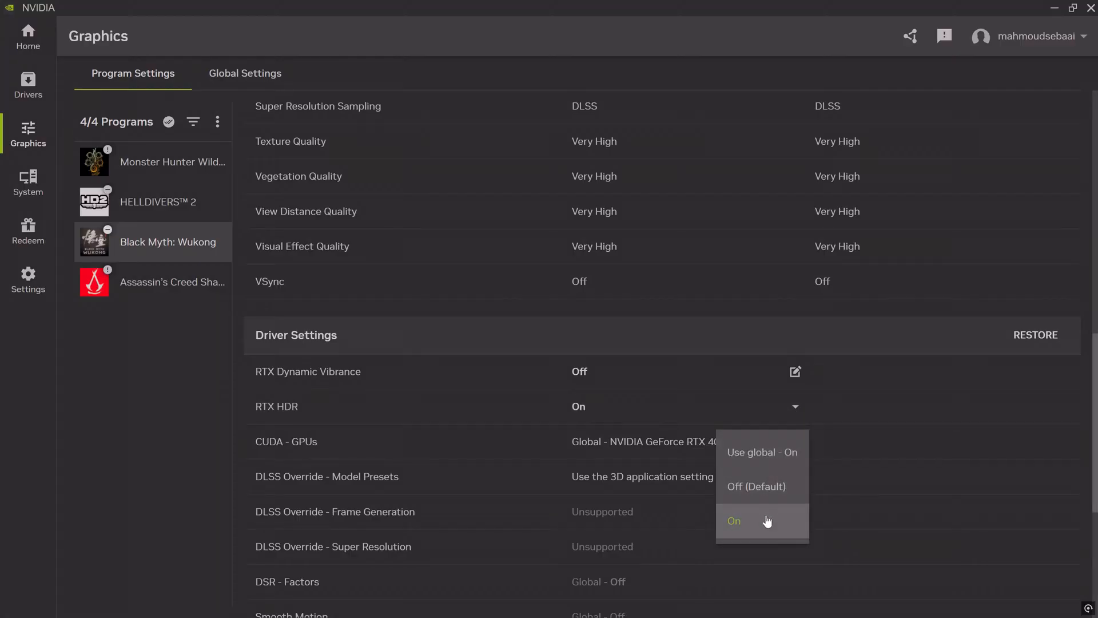
{"action": "mouse_move", "coordinate": [795, 412]}
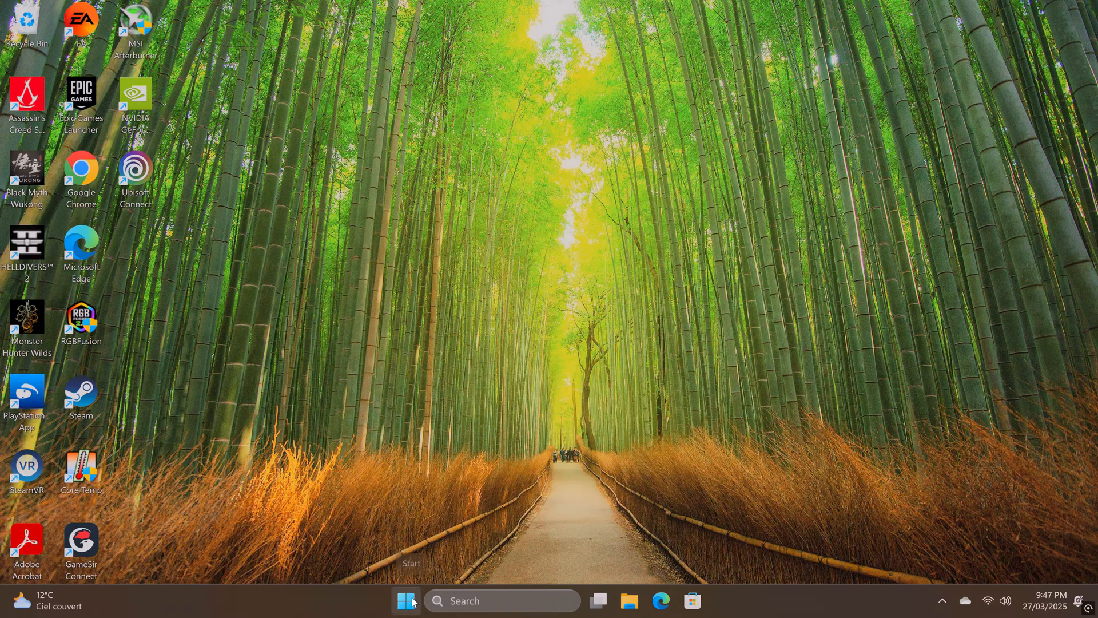
{"action": "mouse_move", "coordinate": [619, 393]}
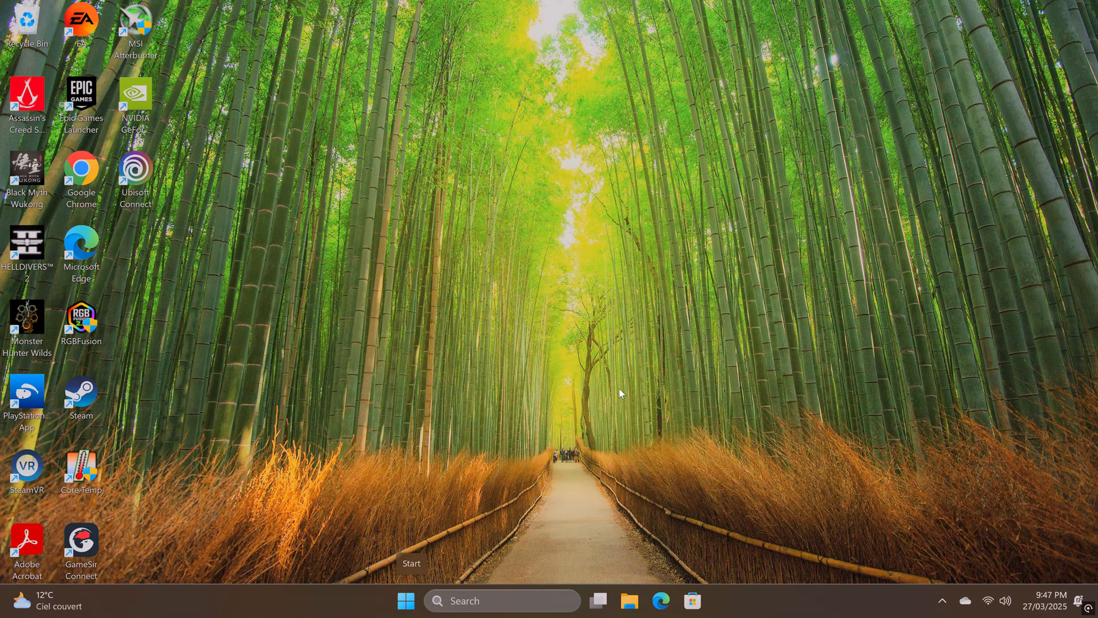
Launch NVIDIA Control Panel from the desktop right-click menu.
{"action": "right_click", "coordinate": [627, 400]}
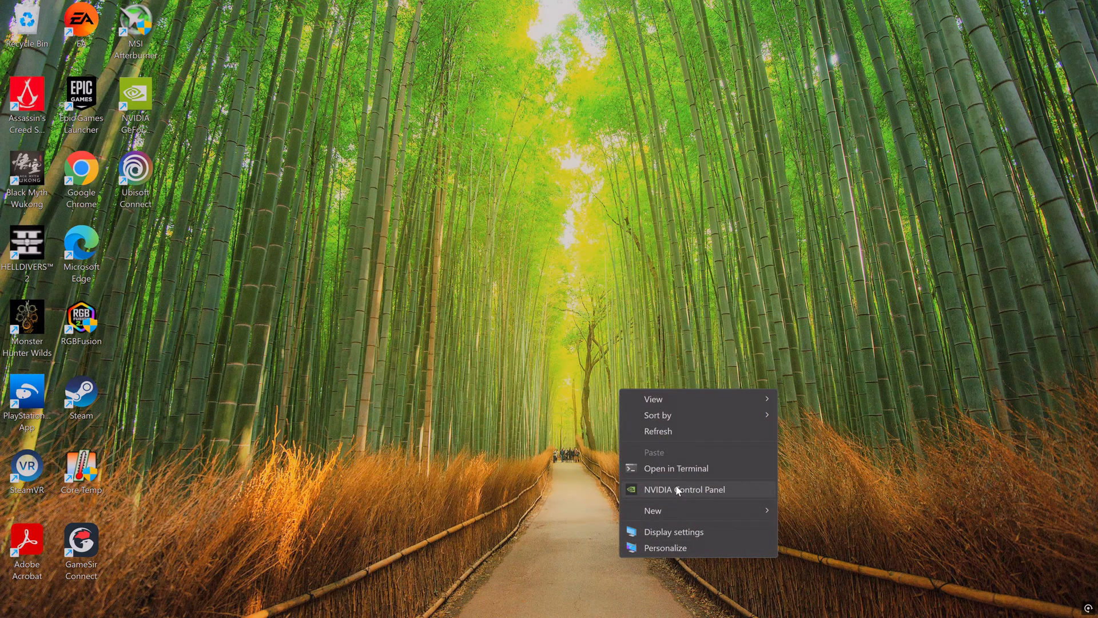
{"action": "left_click", "coordinate": [649, 297]}
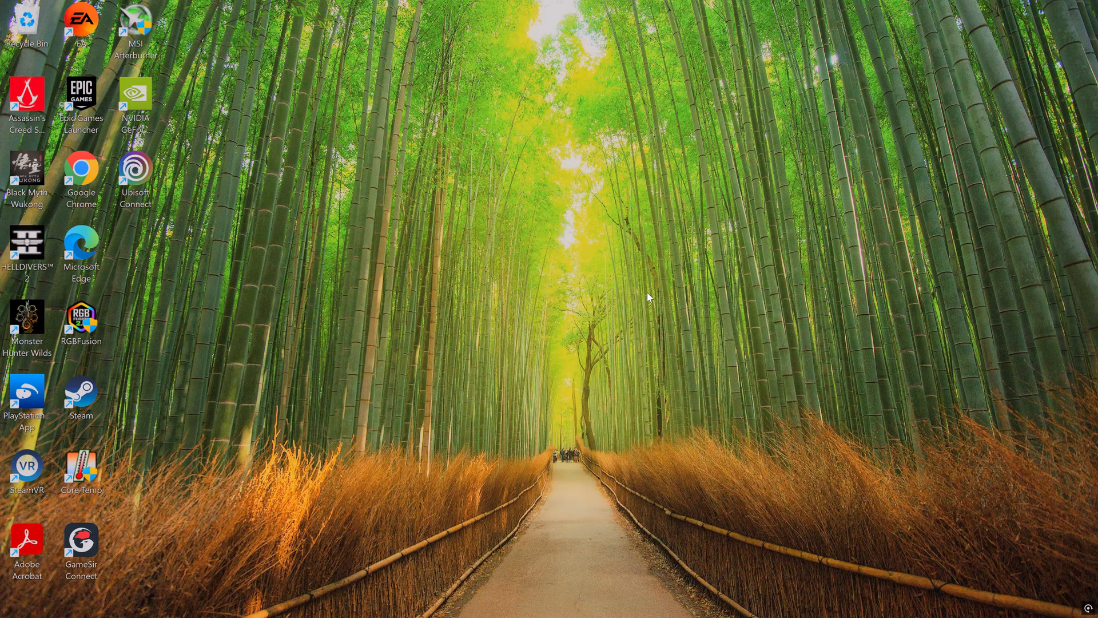
{"action": "double_click", "coordinate": [135, 93]}
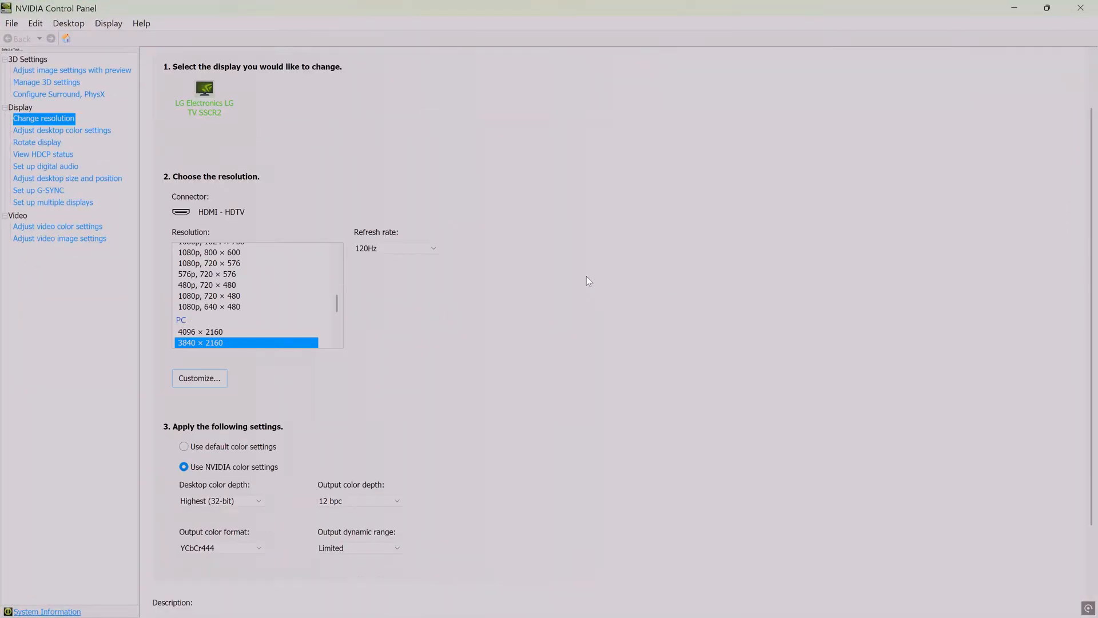
Set the TV output to 12 bpc, YCbCr444 format and Limited dynamic range.
{"action": "scroll", "scroll_direction": "down", "scroll_amount": 3}
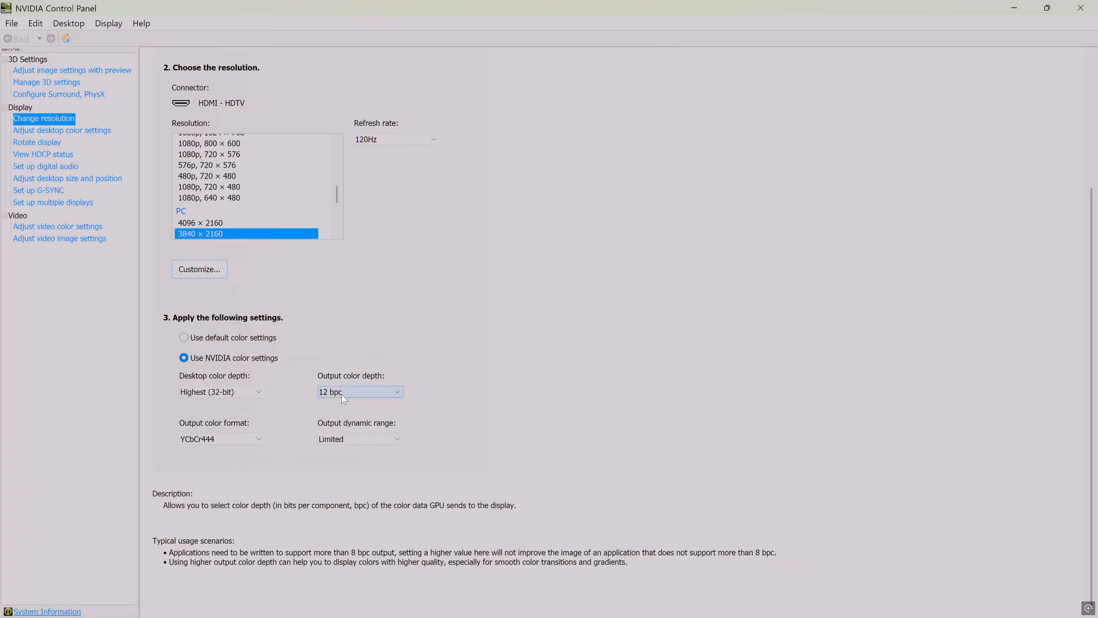
{"action": "left_click", "coordinate": [360, 391]}
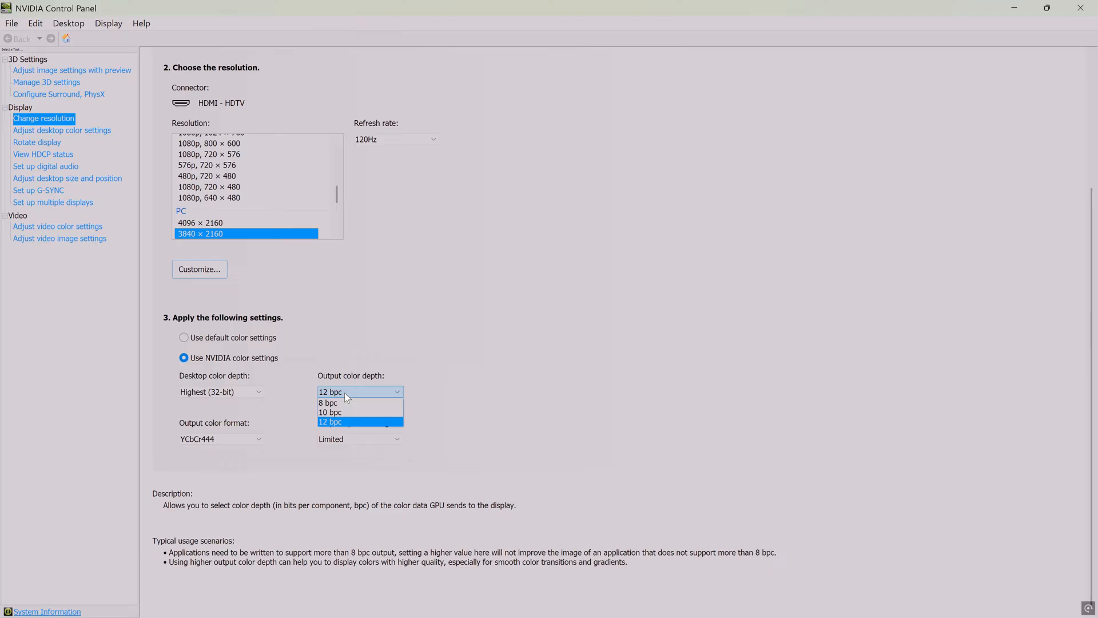
{"action": "left_click", "coordinate": [260, 439]}
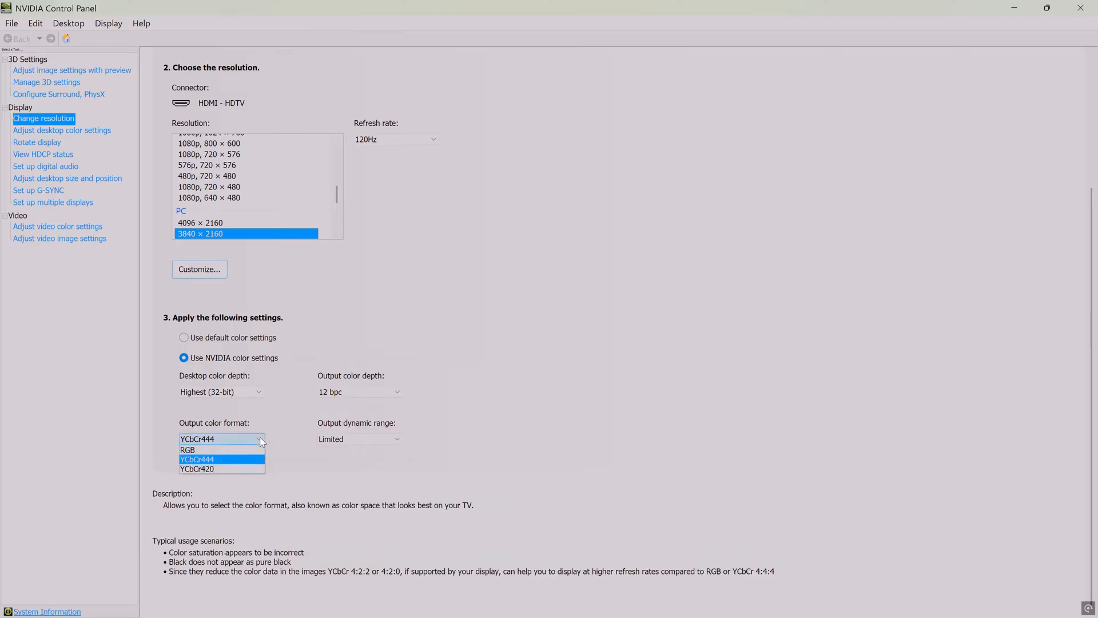
{"action": "mouse_move", "coordinate": [245, 450]}
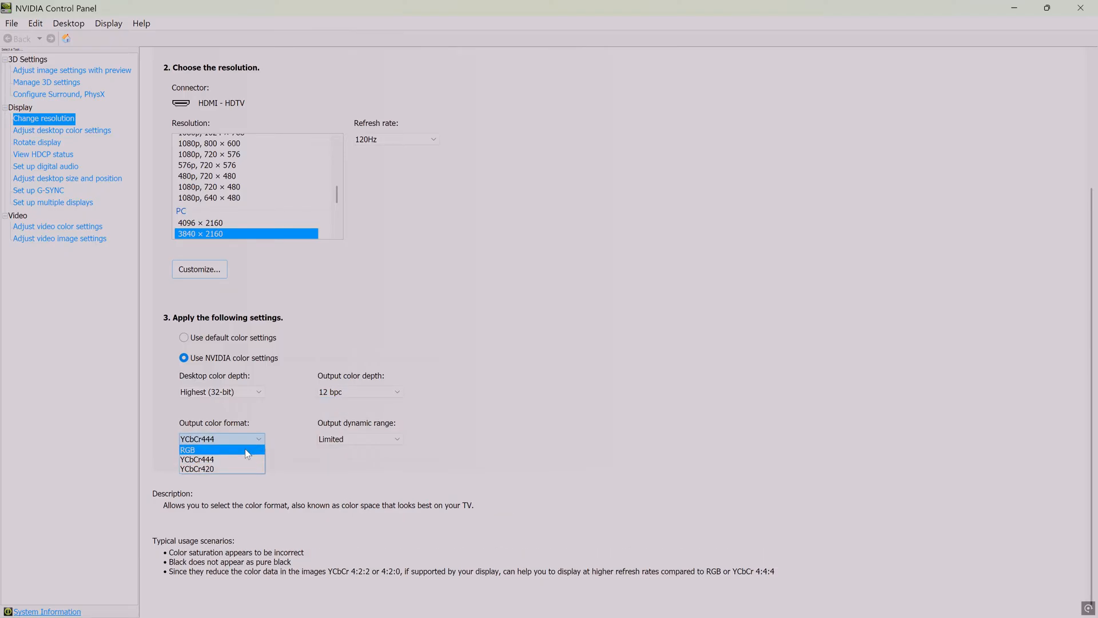
{"action": "mouse_move", "coordinate": [262, 443]}
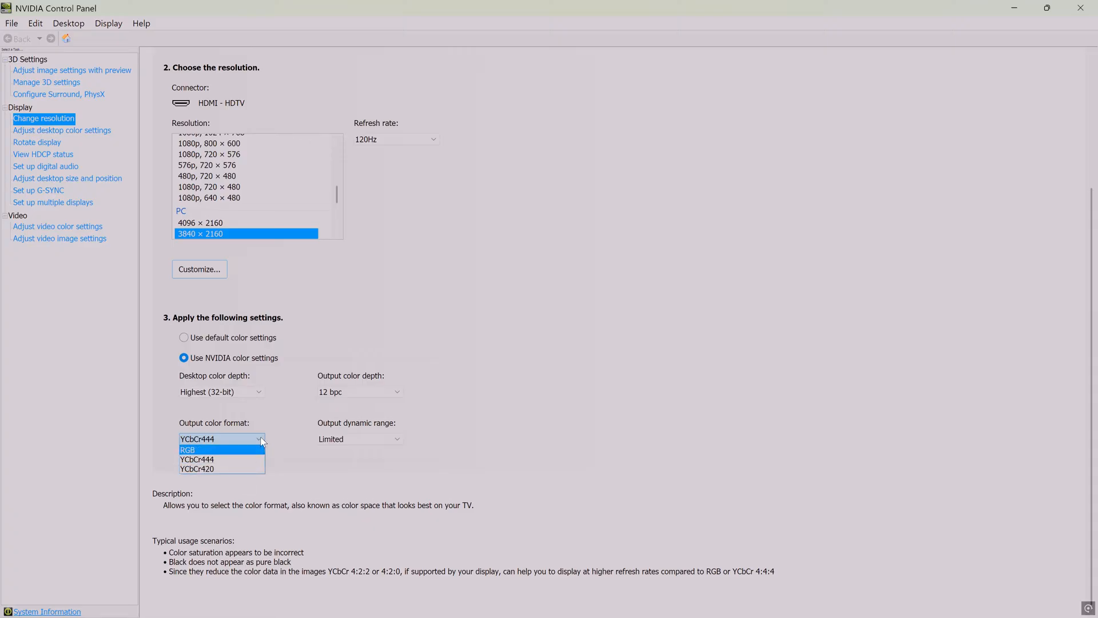
{"action": "mouse_move", "coordinate": [295, 468]}
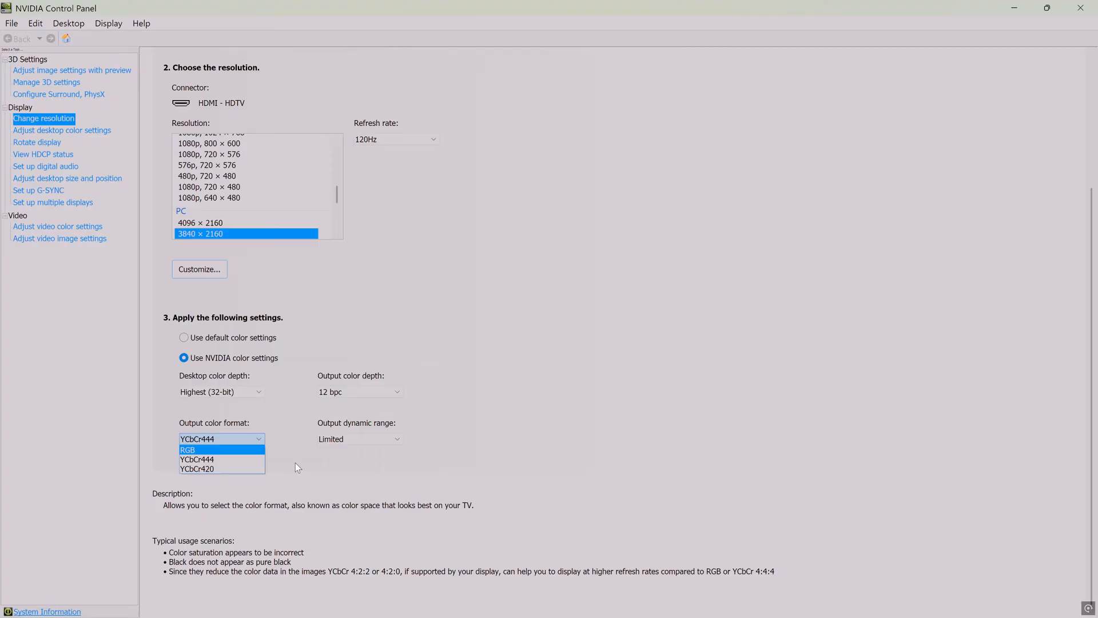
{"action": "left_click", "coordinate": [196, 459]}
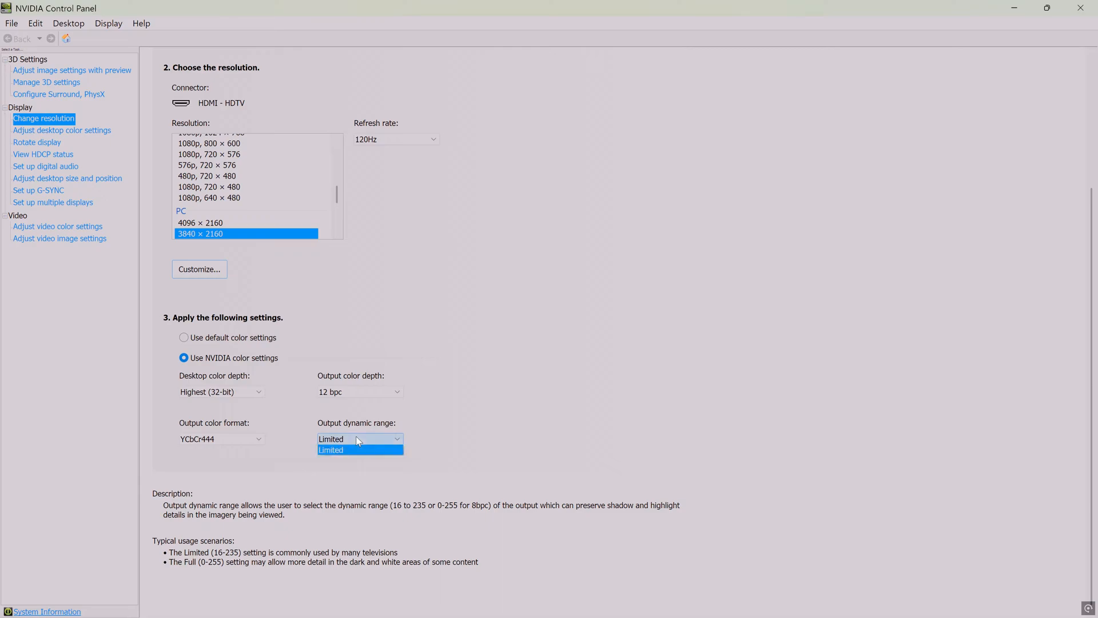
{"action": "left_click", "coordinate": [359, 450]}
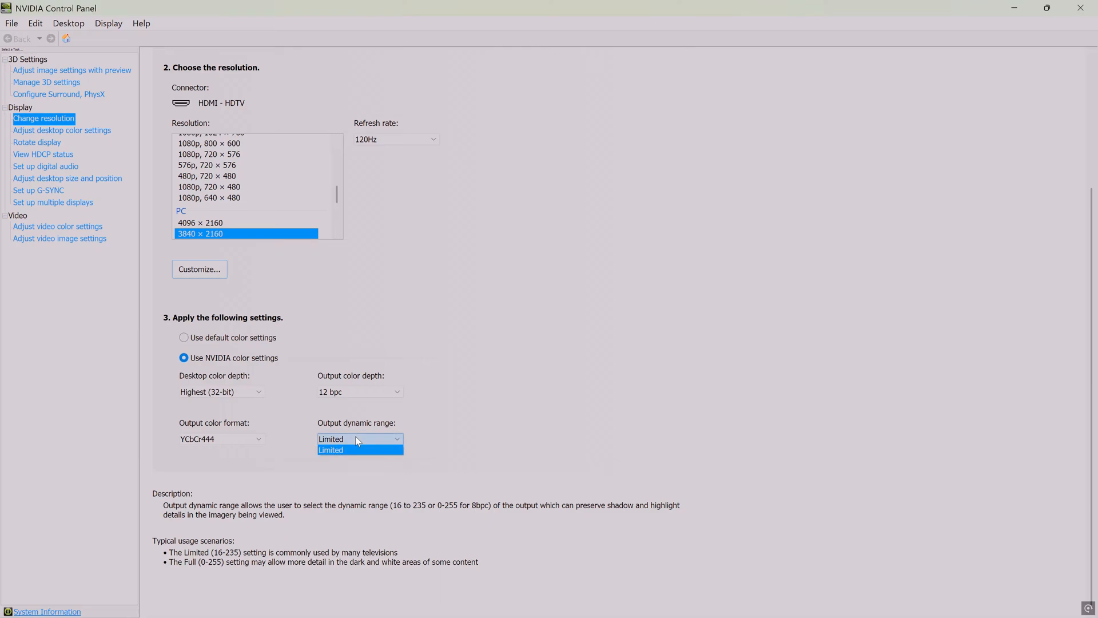
{"action": "left_click", "coordinate": [331, 449]}
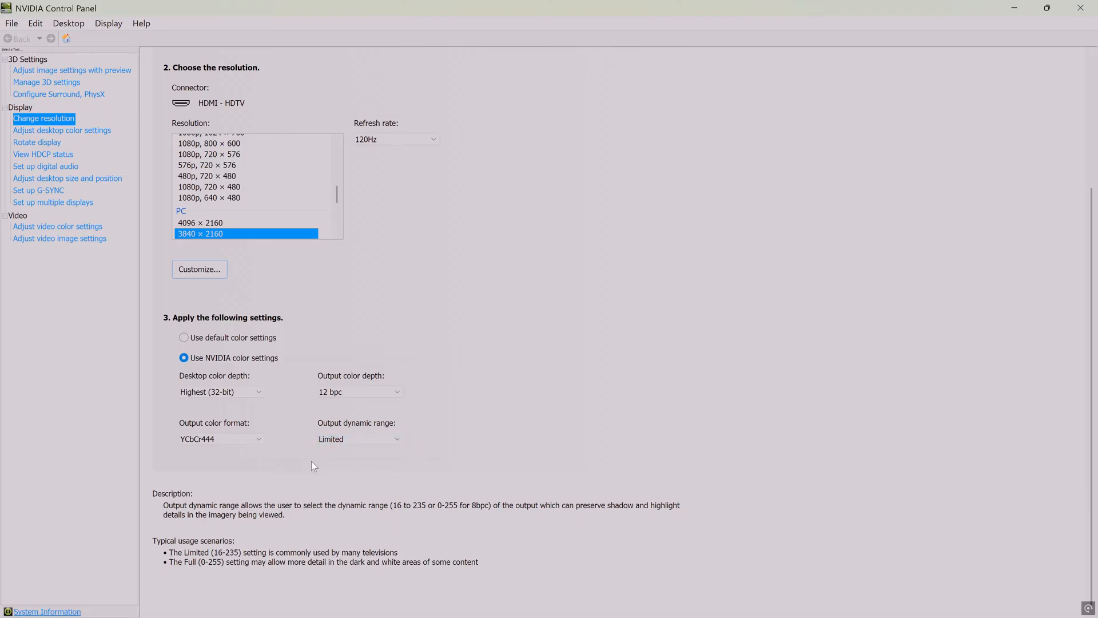
{"action": "mouse_move", "coordinate": [275, 497]}
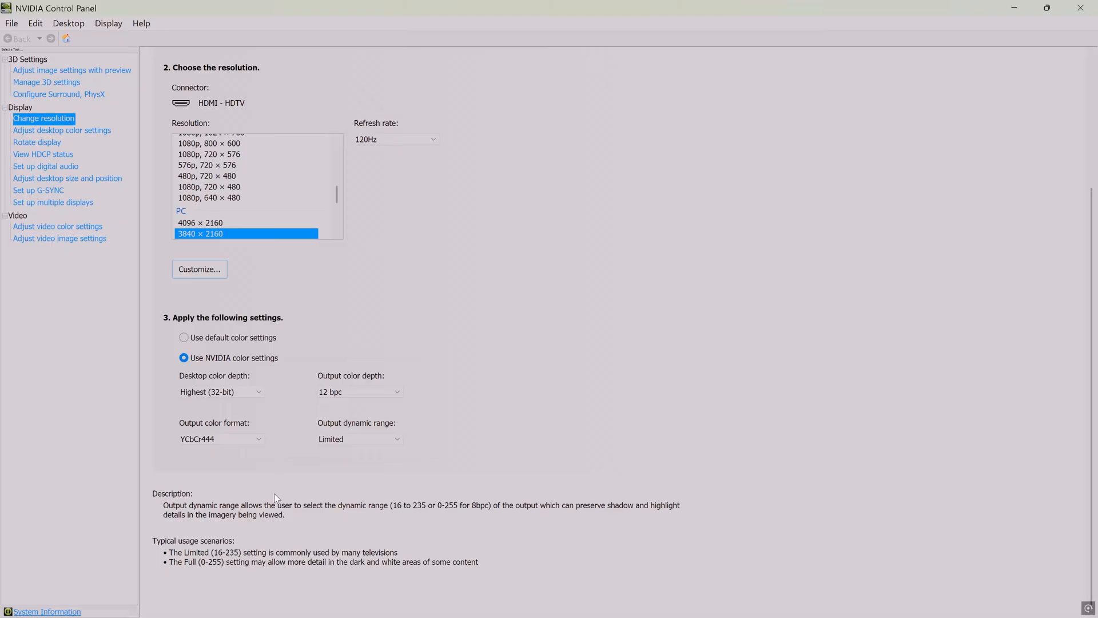
{"action": "mouse_move", "coordinate": [227, 552]}
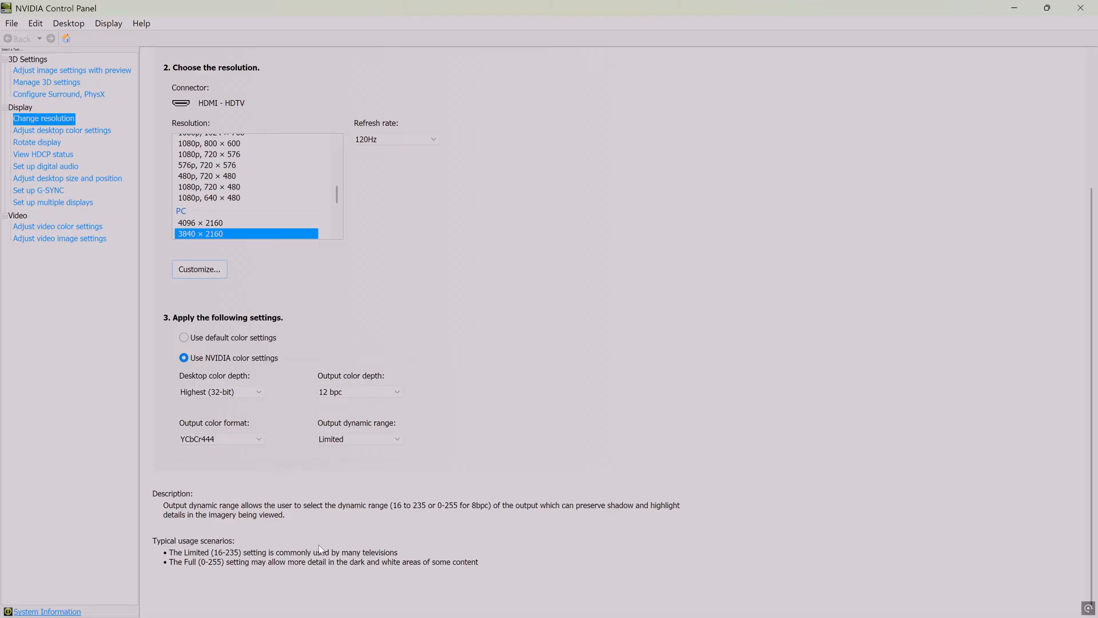
{"action": "mouse_move", "coordinate": [246, 571]}
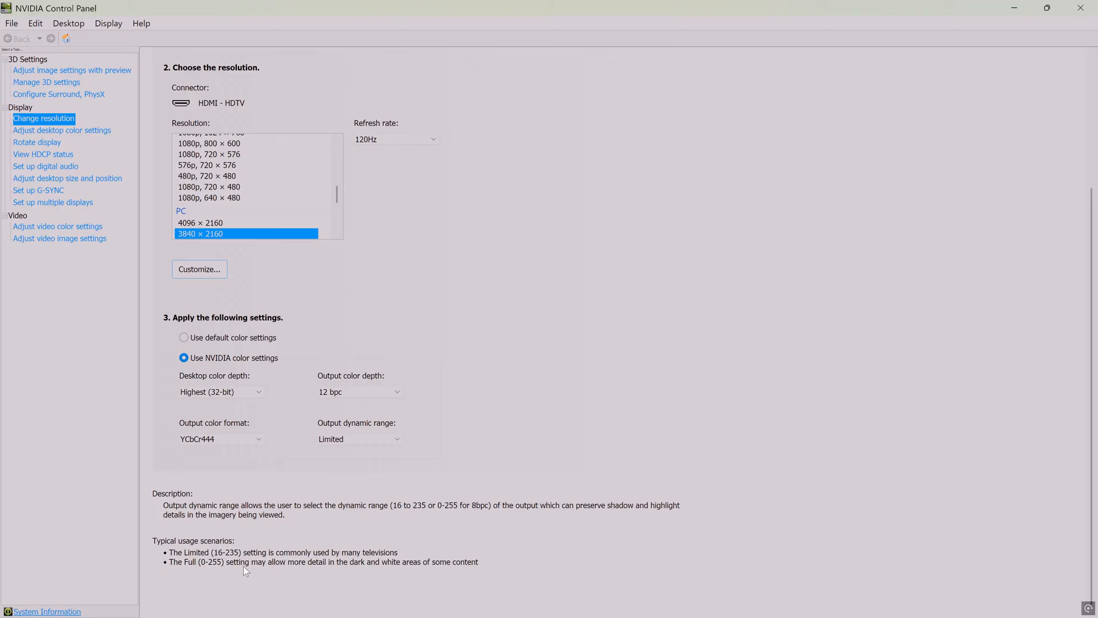
{"action": "mouse_move", "coordinate": [353, 567]}
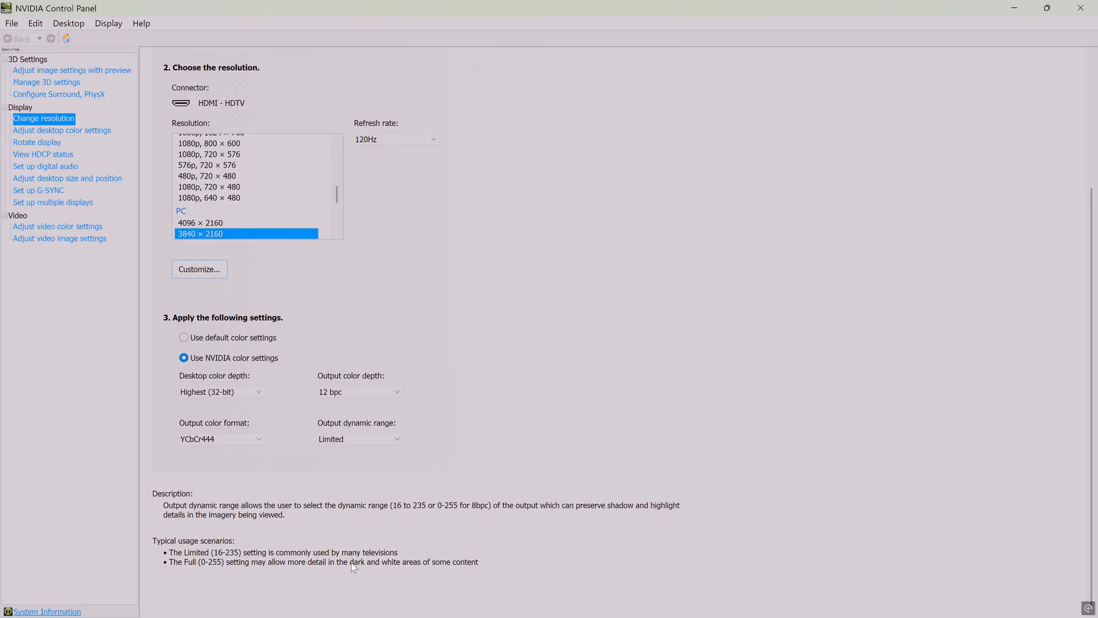
{"action": "mouse_move", "coordinate": [397, 568]}
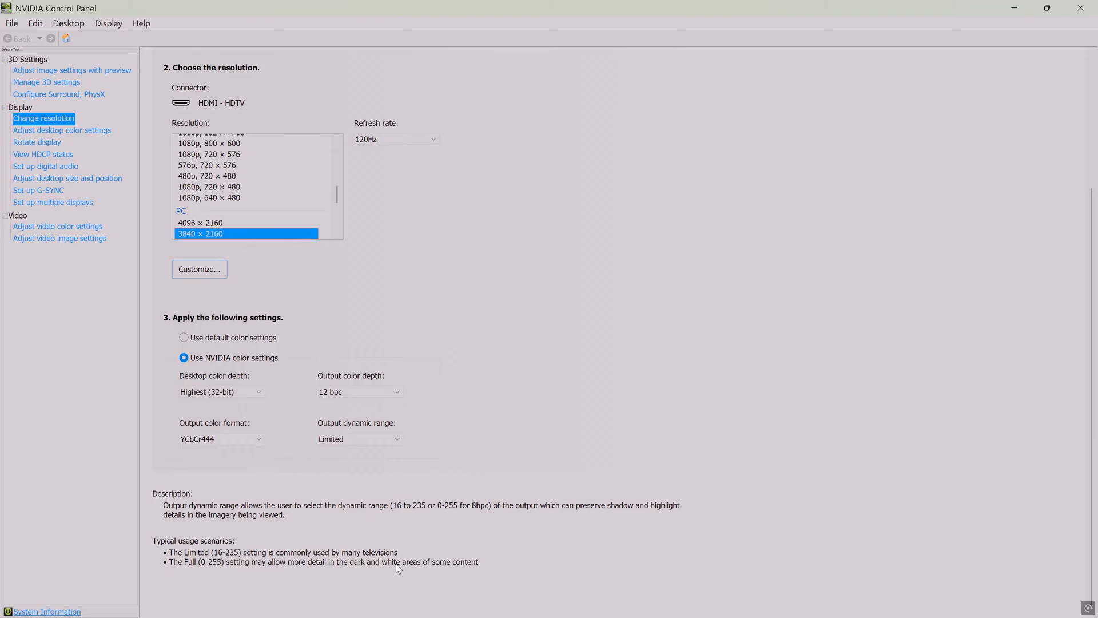
{"action": "mouse_move", "coordinate": [475, 532]}
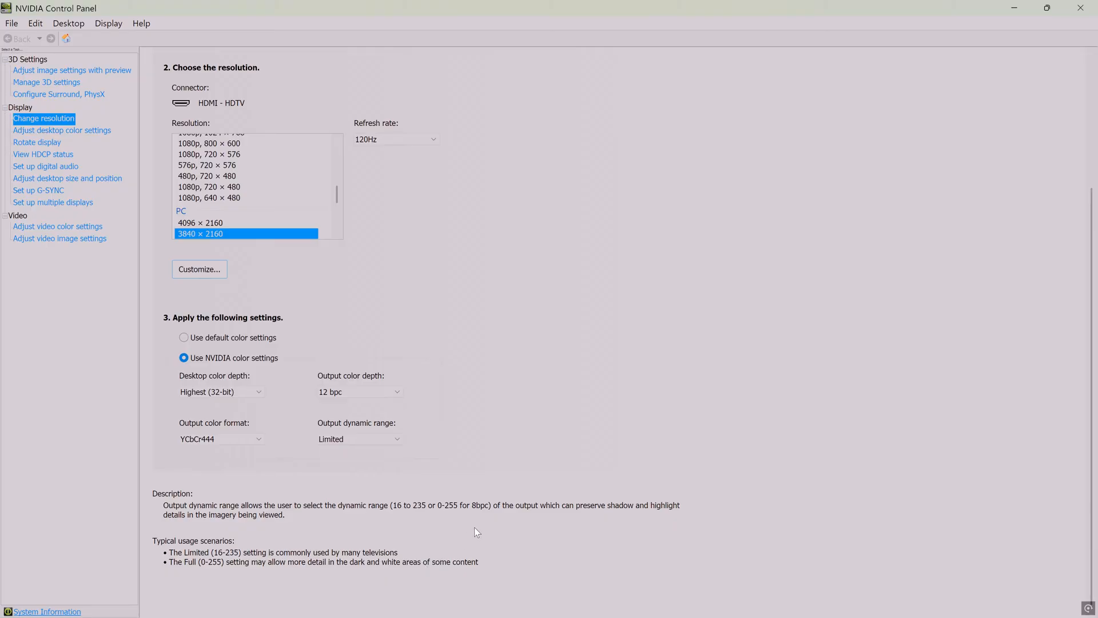
{"action": "mouse_move", "coordinate": [491, 527]}
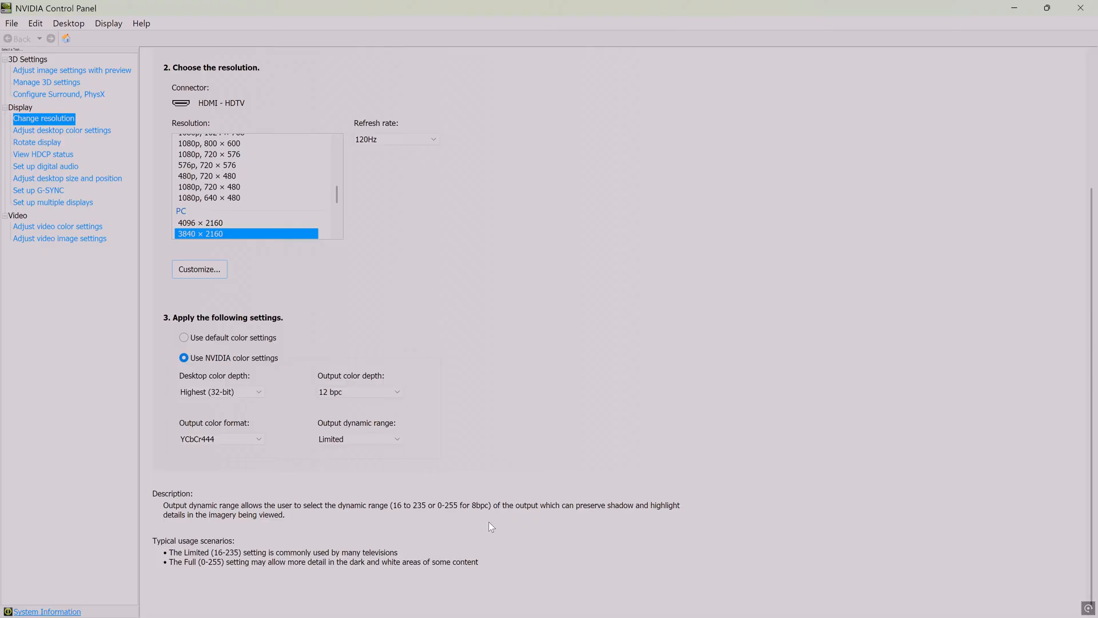
{"action": "mouse_move", "coordinate": [574, 405]}
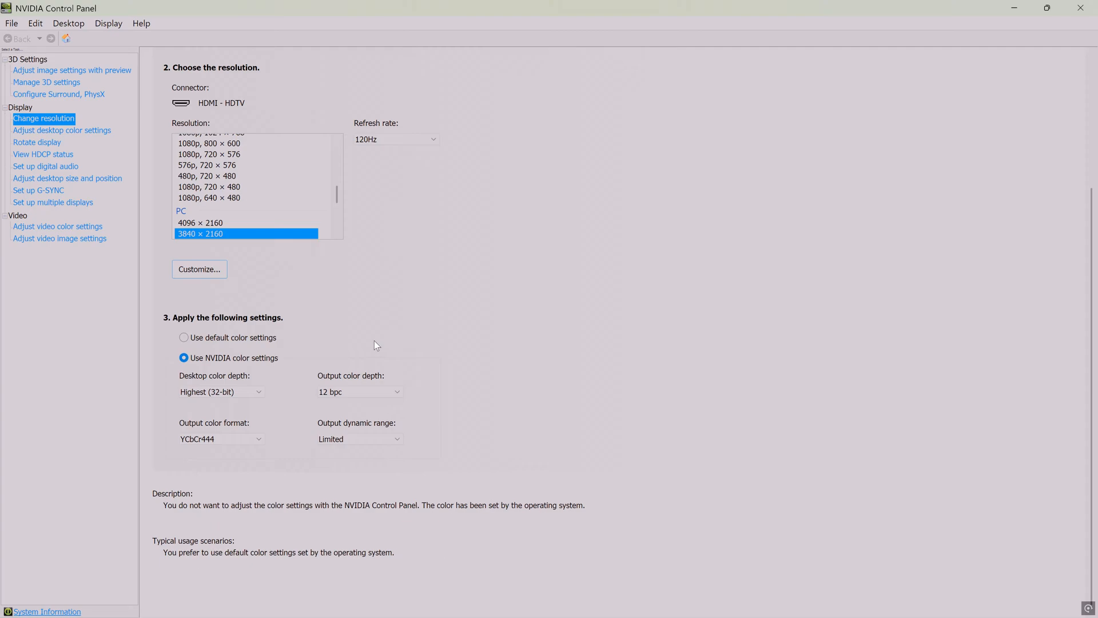
{"action": "mouse_move", "coordinate": [324, 403]}
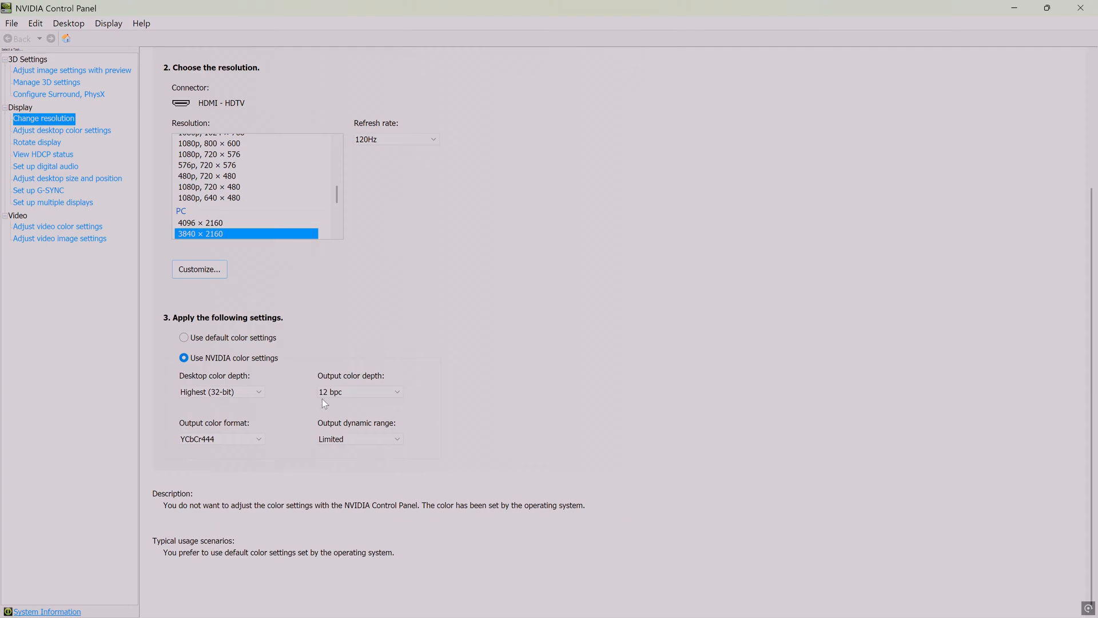
{"action": "mouse_move", "coordinate": [297, 439]}
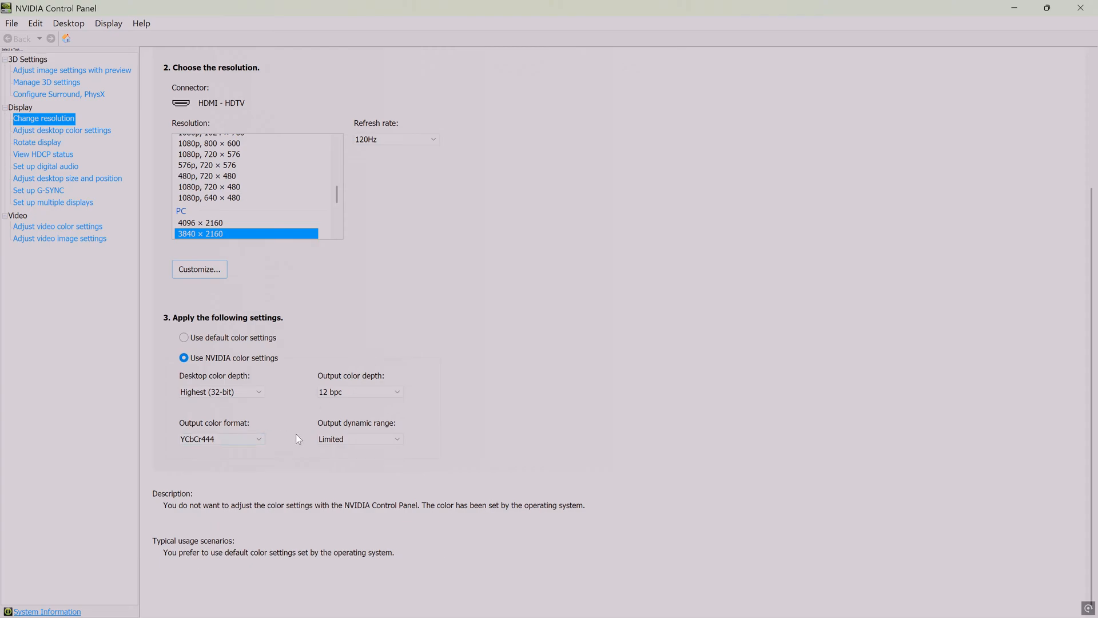